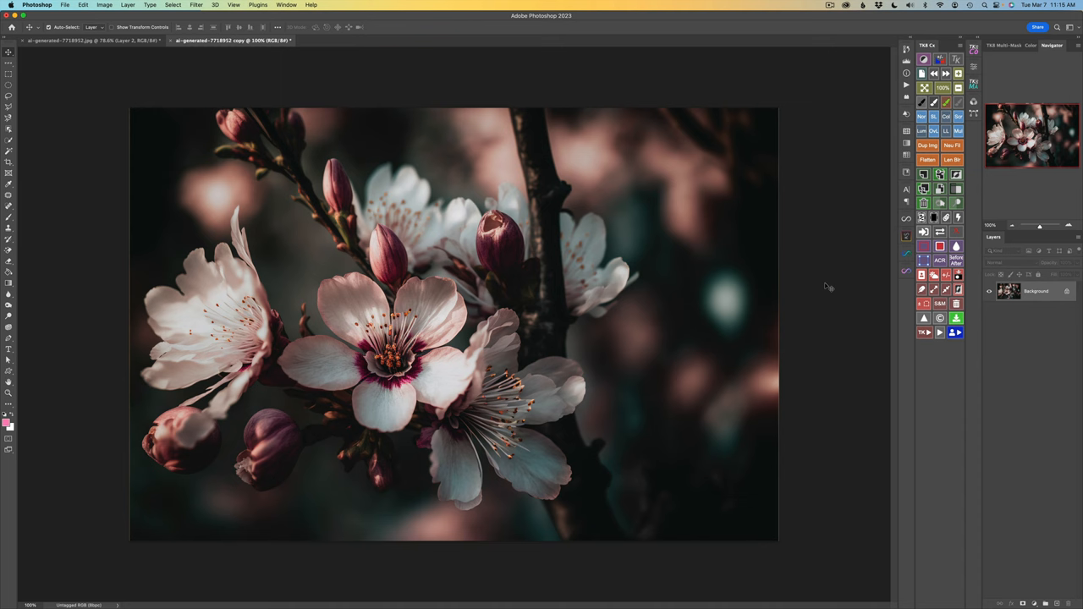
Flip the canvas horizontally via Image > Image Rotation so the branch sits left.
left_click(180, 8)
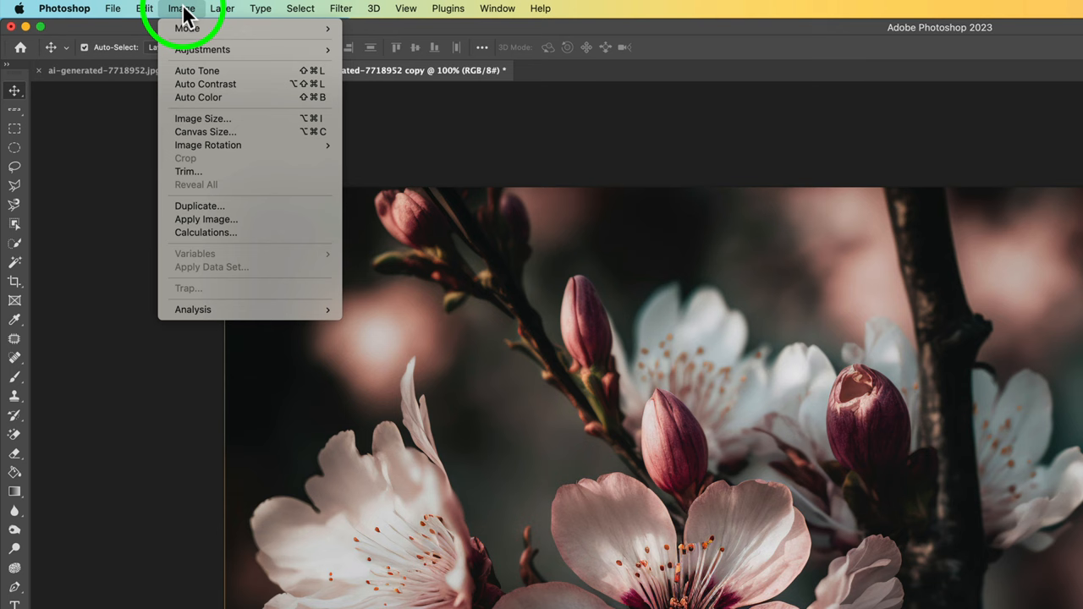
mouse_move(207, 144)
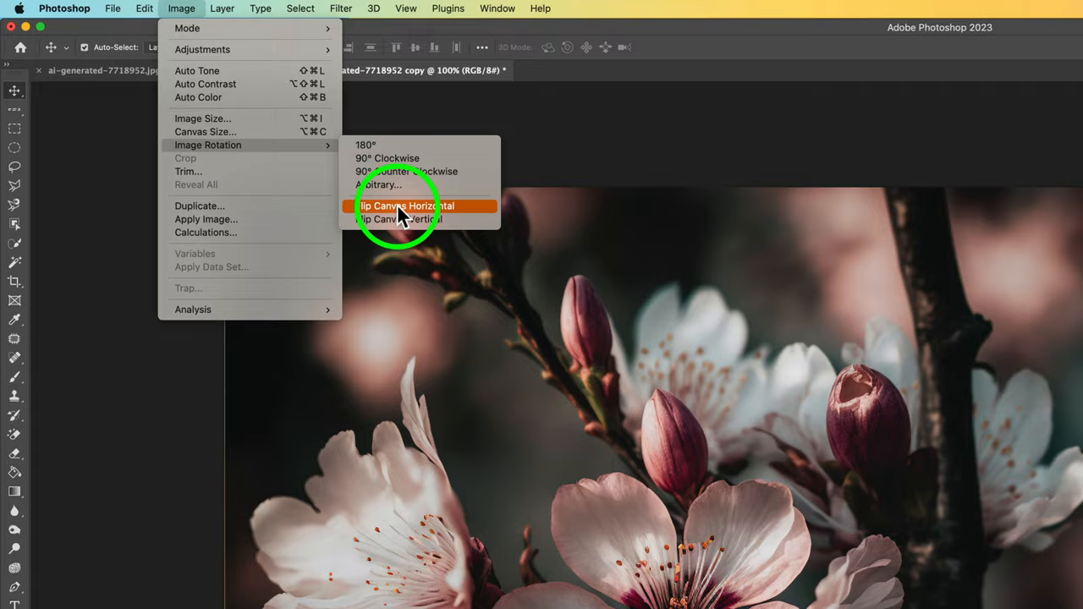
left_click(407, 206)
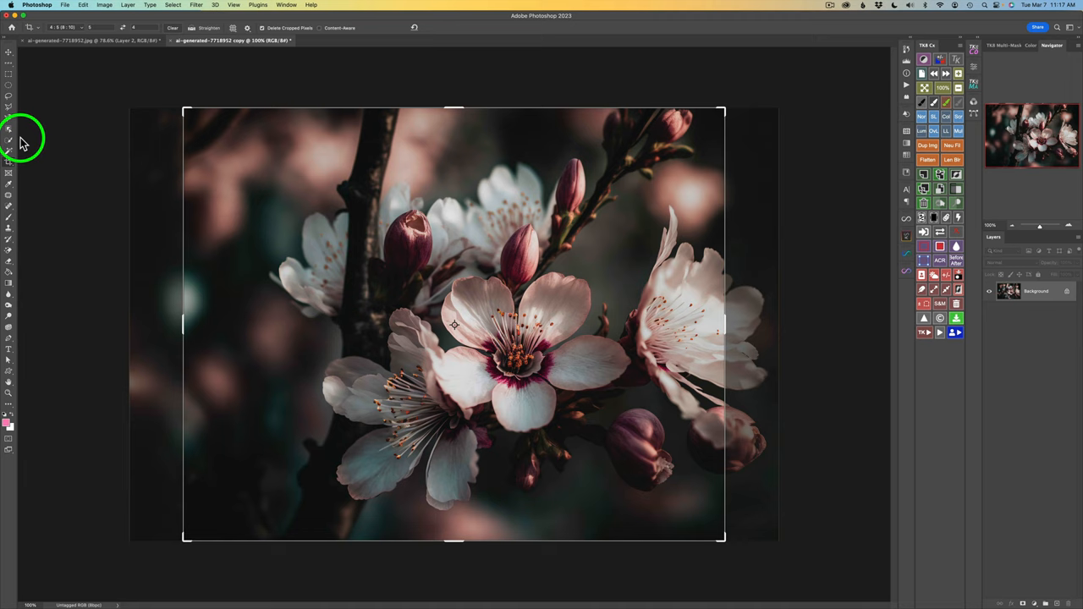
mouse_move(495, 281)
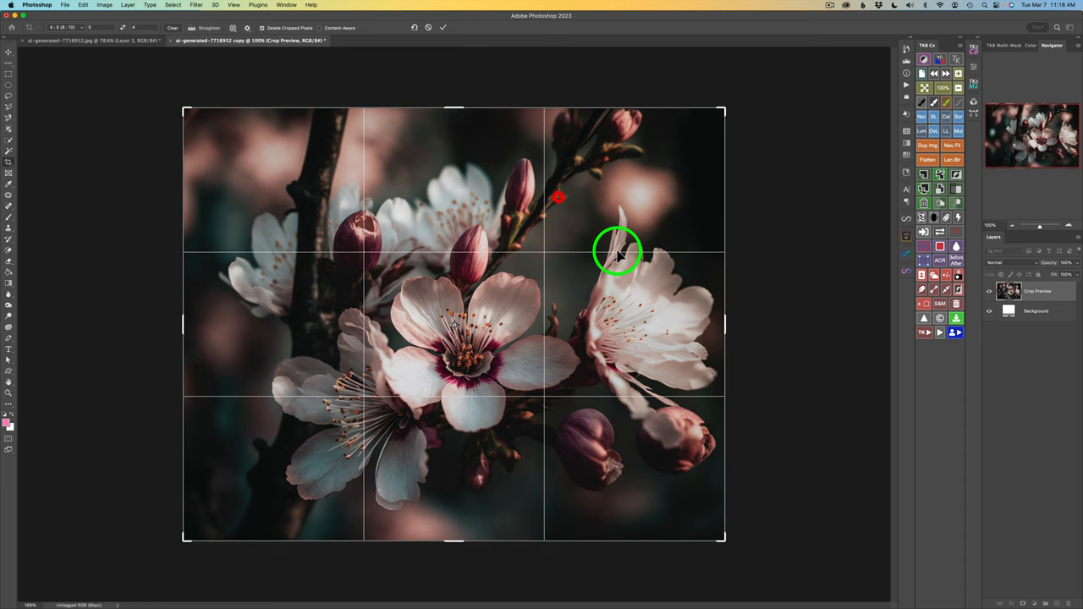
Reposition the flipped photo inside the 4:5 crop frame around the main blossoms.
left_click_drag(618, 250, 444, 211)
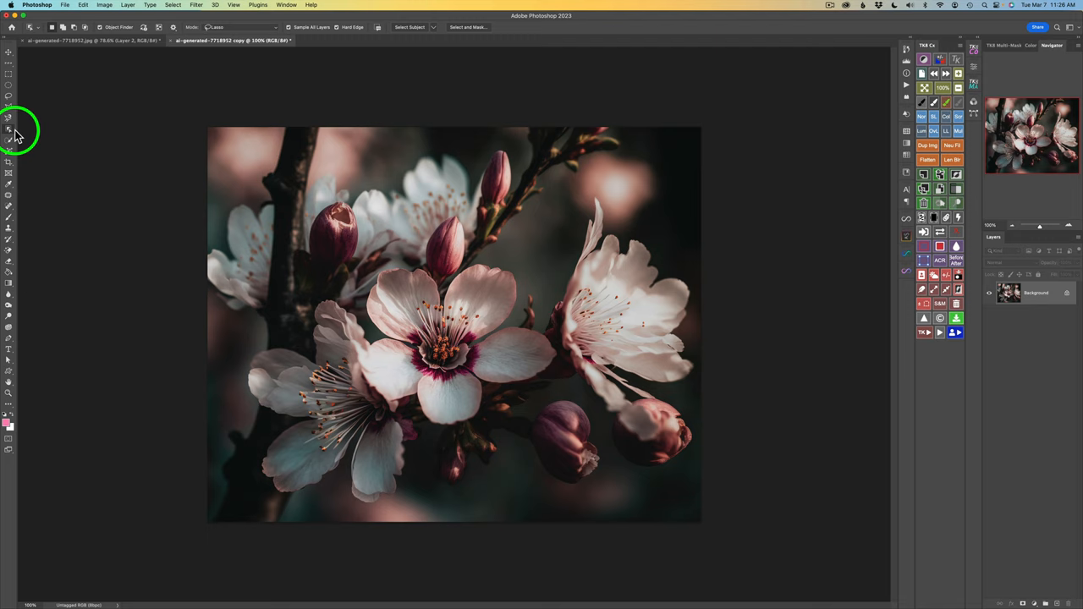
mouse_move(584, 173)
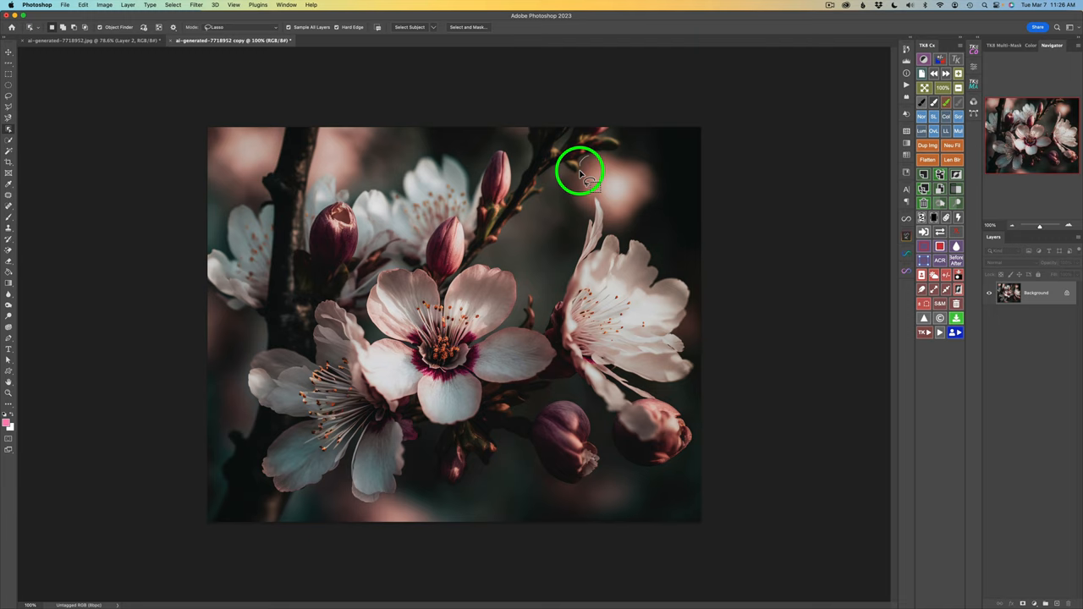
Lasso the pale spot above the right blossom and fill it with background.
left_click_drag(580, 169, 641, 216)
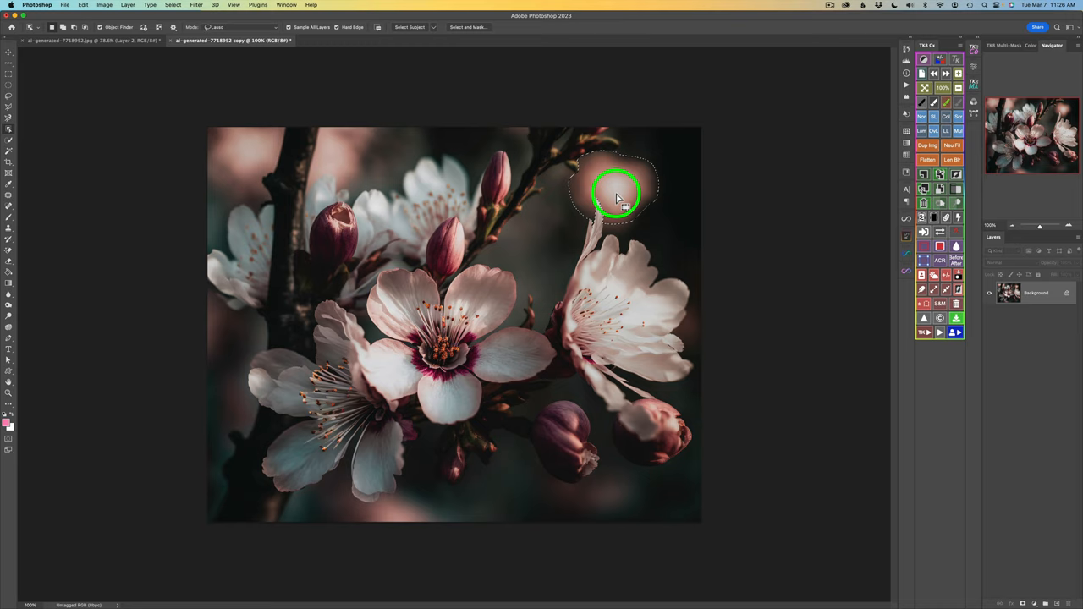
right_click(617, 193)
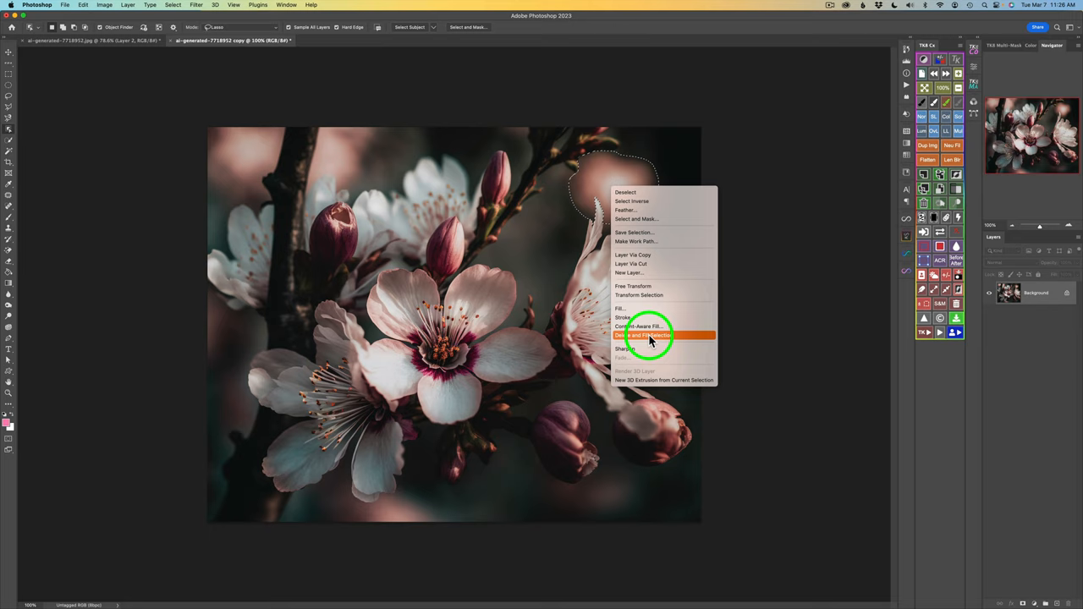
left_click(643, 335)
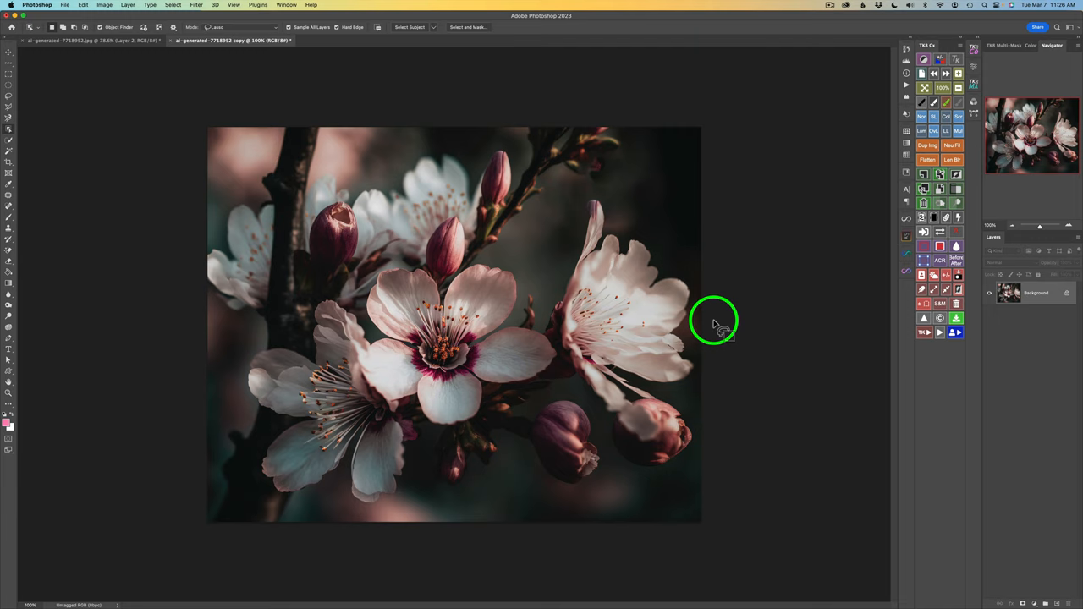
mouse_move(603, 169)
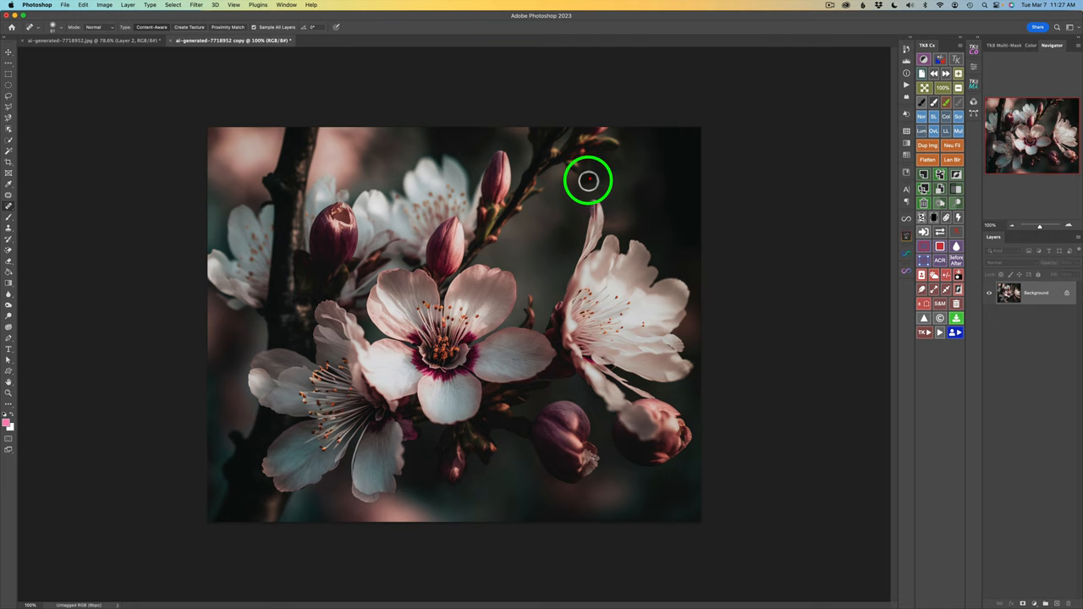
mouse_move(571, 175)
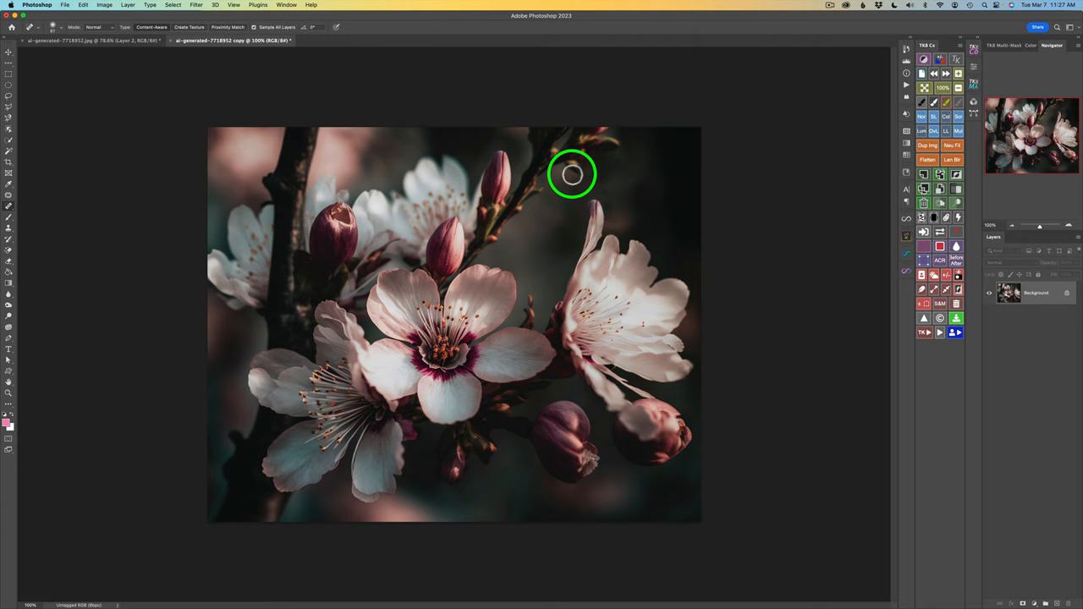
mouse_move(567, 166)
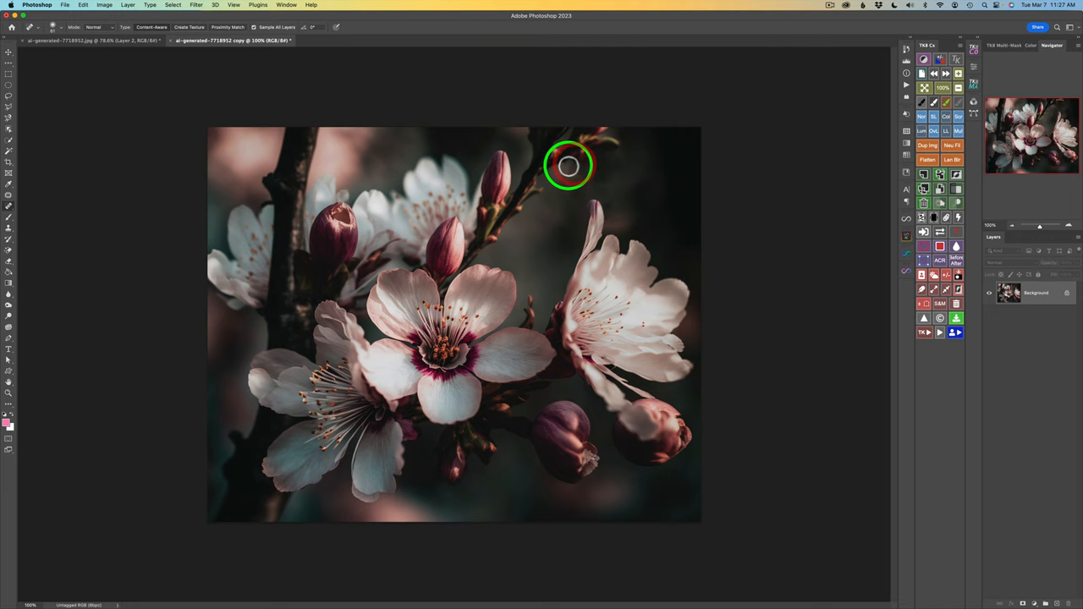
mouse_move(601, 129)
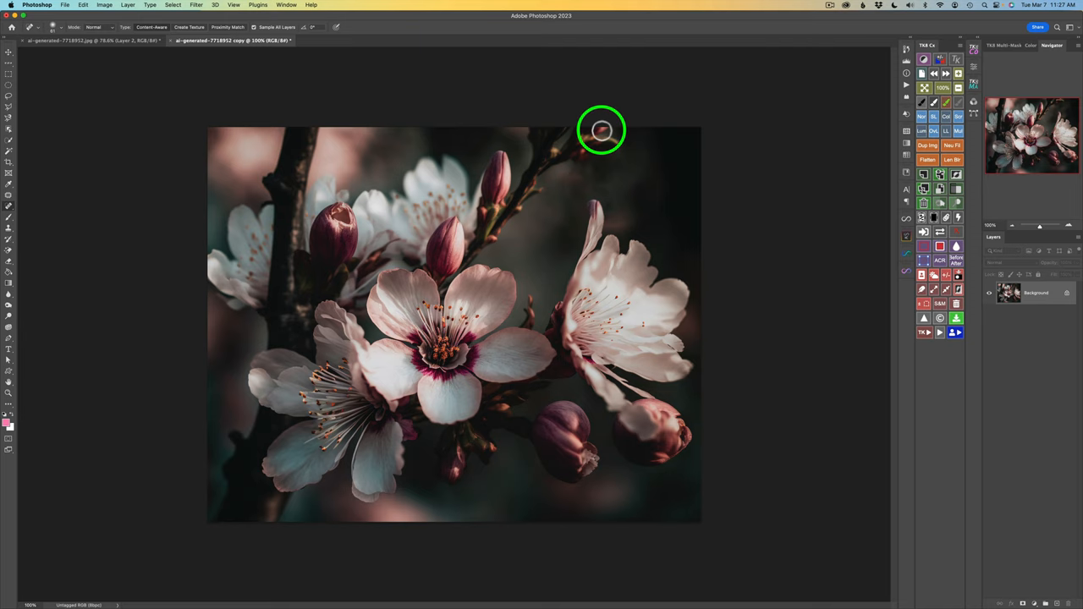
mouse_move(614, 123)
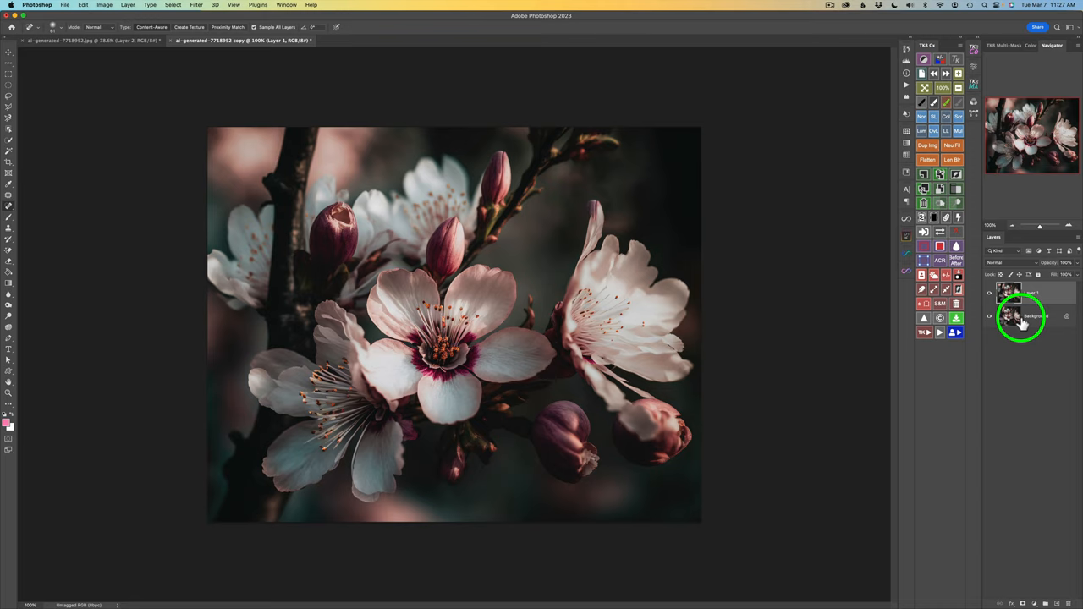
Select the Background layer in the Layers panel.
left_click(196, 5)
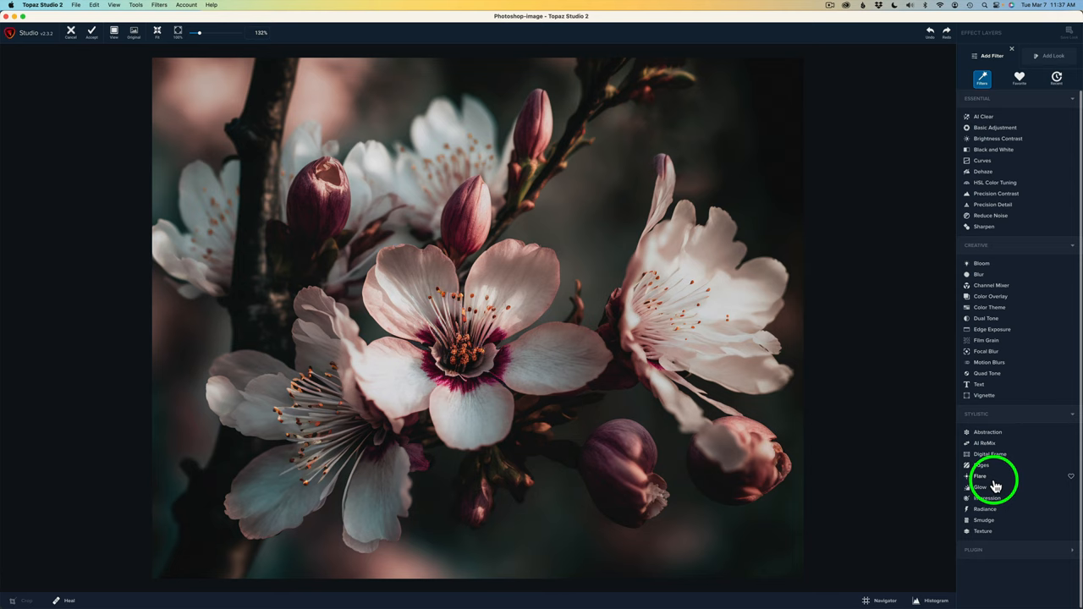
mouse_move(998, 465)
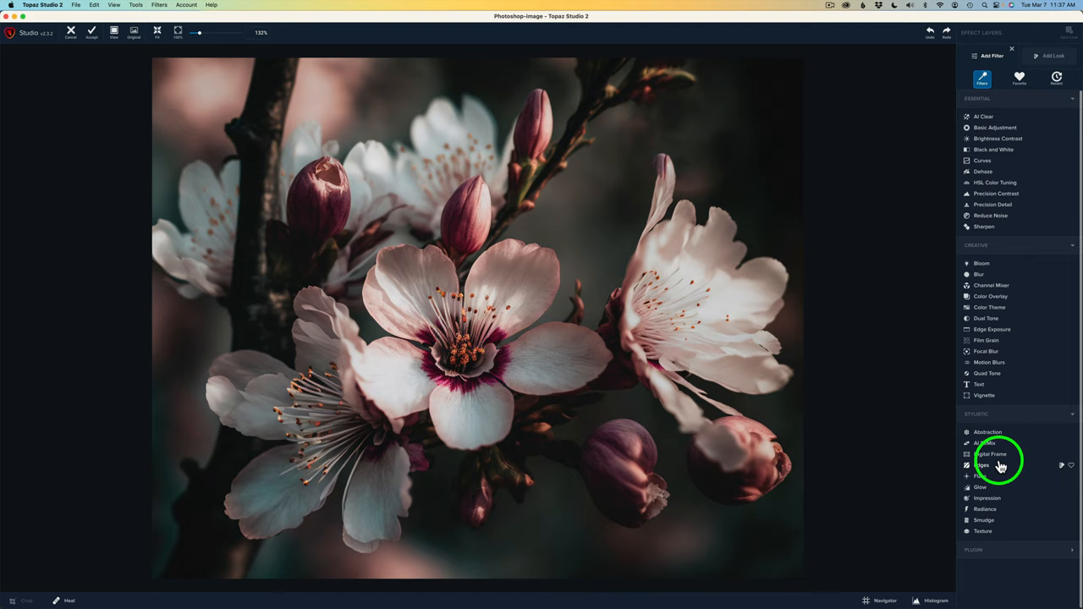
Add the Impression filter from Topaz Studio 2's Stylistic filters.
left_click(986, 497)
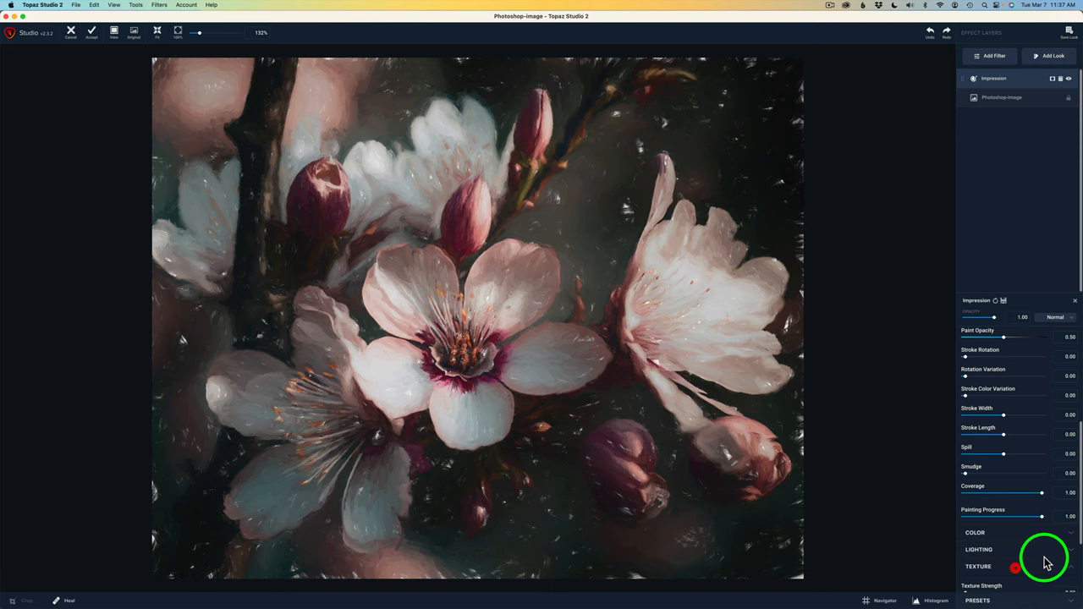
Expand Impression's Texture settings and pick a Background Color swatch.
left_click(977, 566)
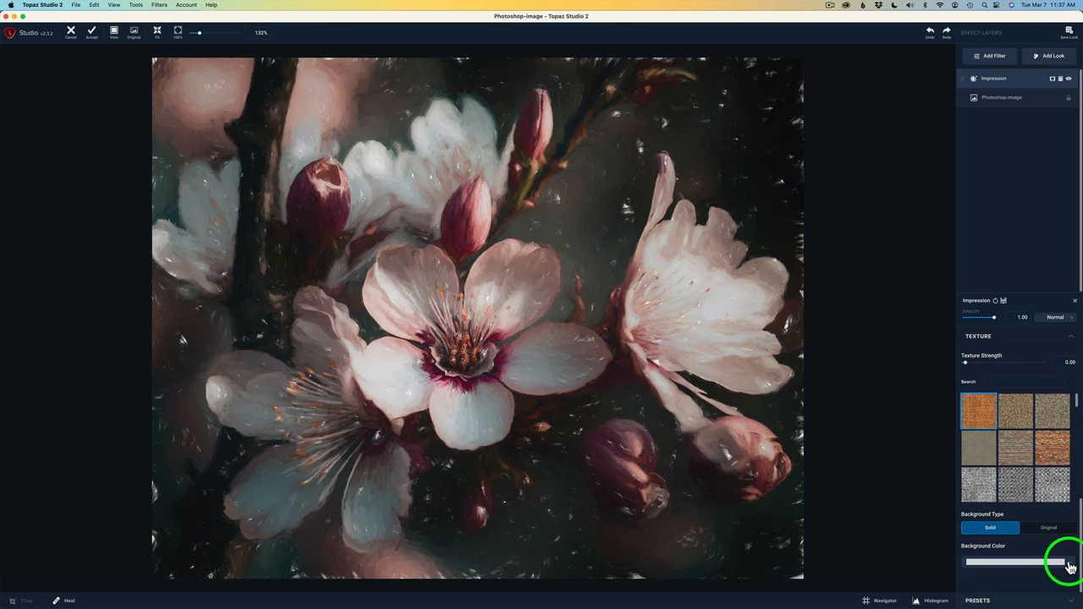
left_click(1015, 561)
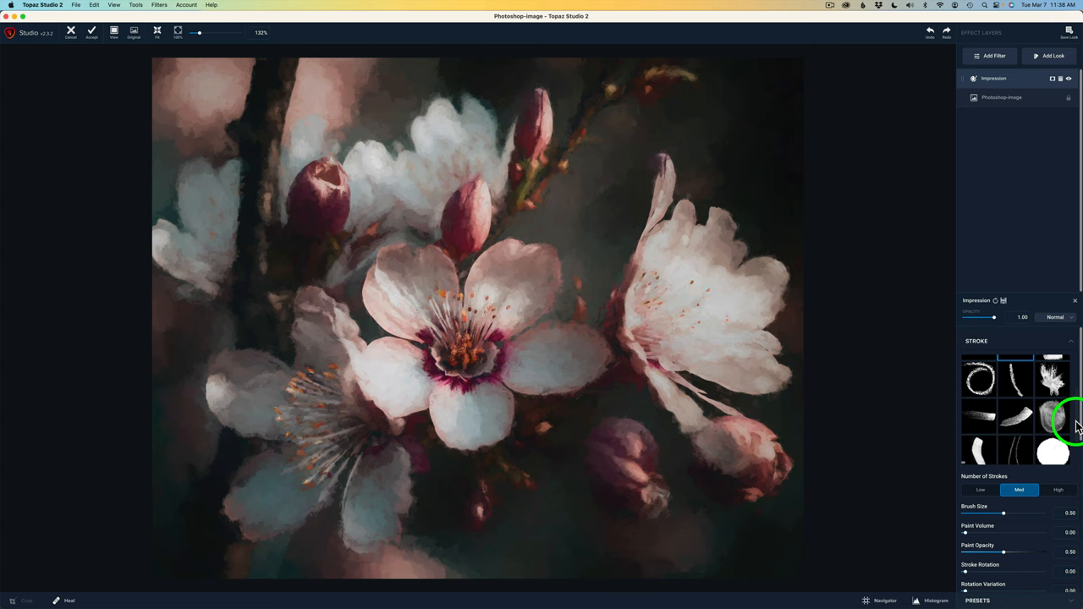
Choose a different brush stroke thumbnail and set Number of Strokes to Med.
left_click(1052, 400)
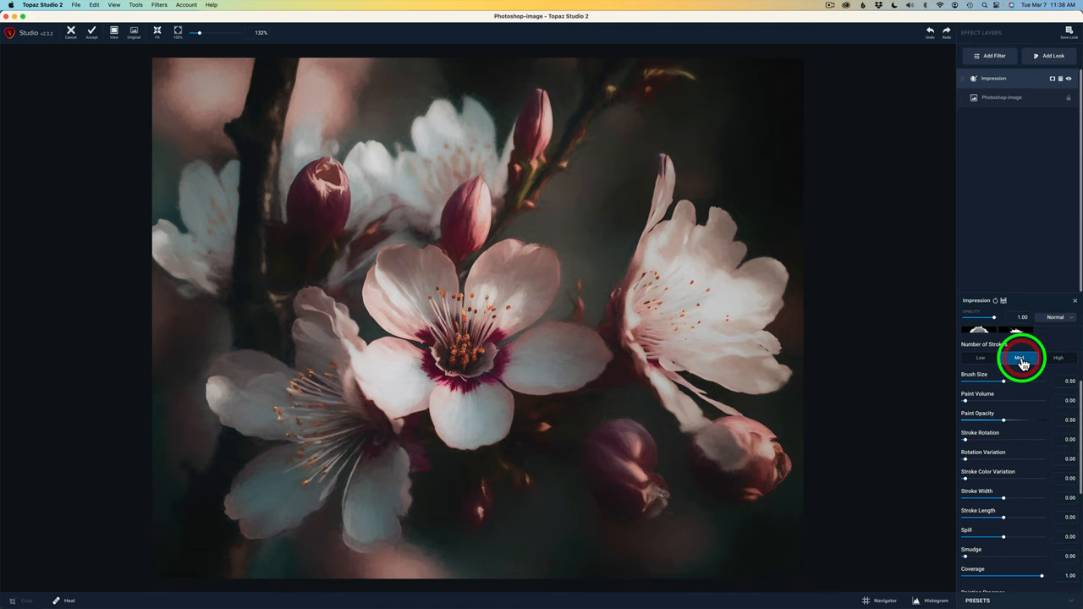
left_click(1019, 357)
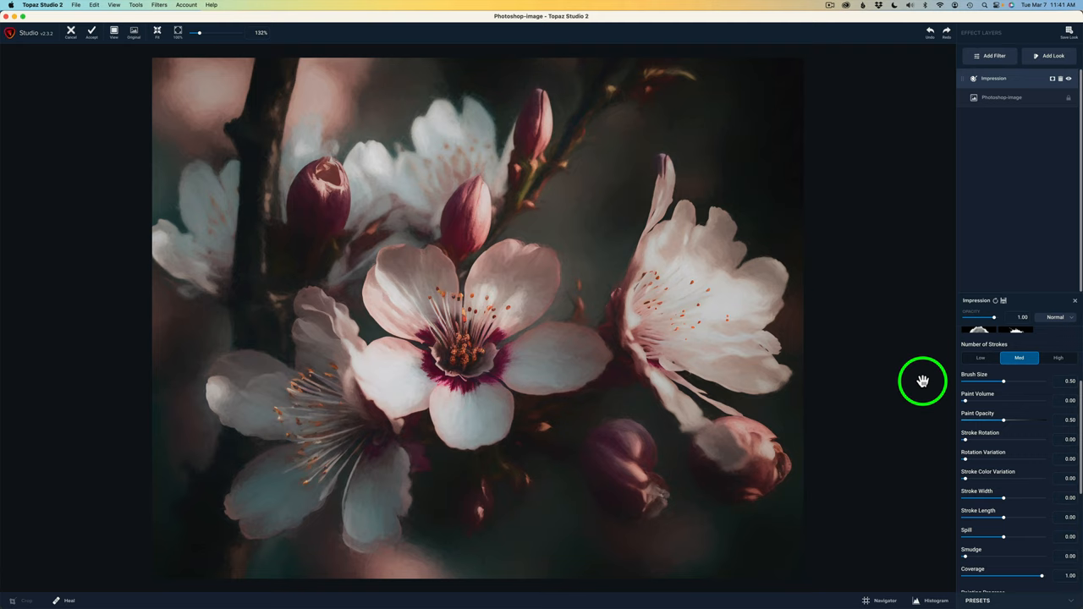
mouse_move(997, 461)
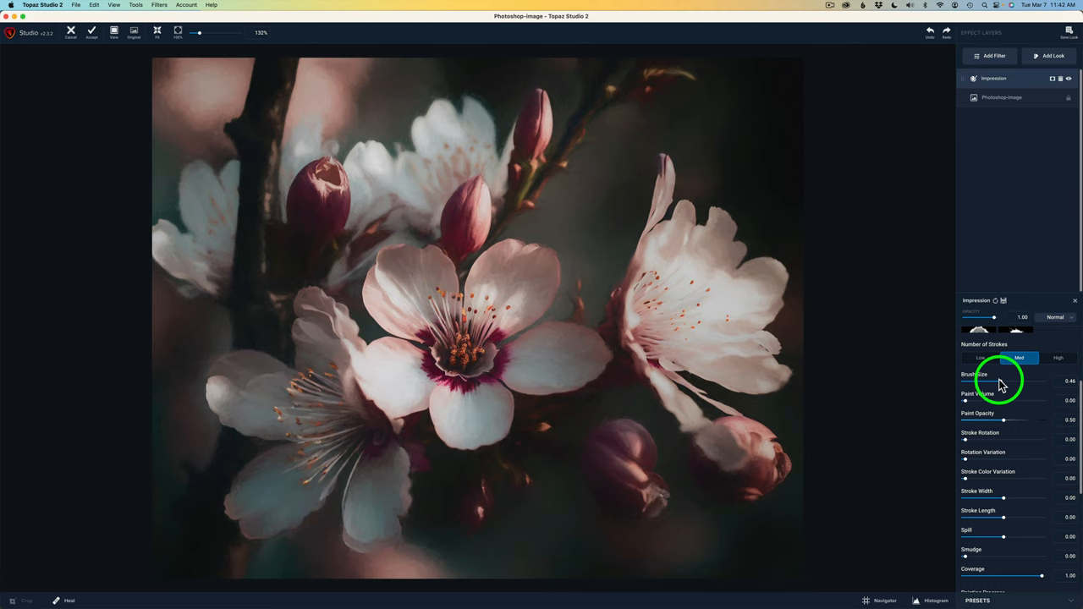
Lower Brush Size to 0.32 and set Paint Volume to 0.20.
left_click_drag(998, 386, 985, 387)
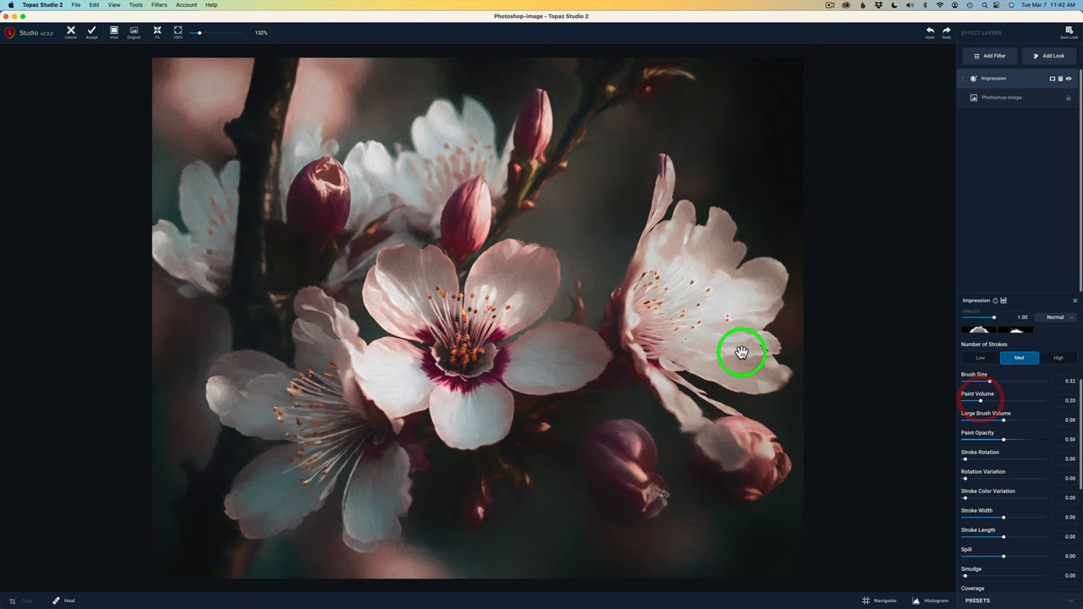
left_click(134, 33)
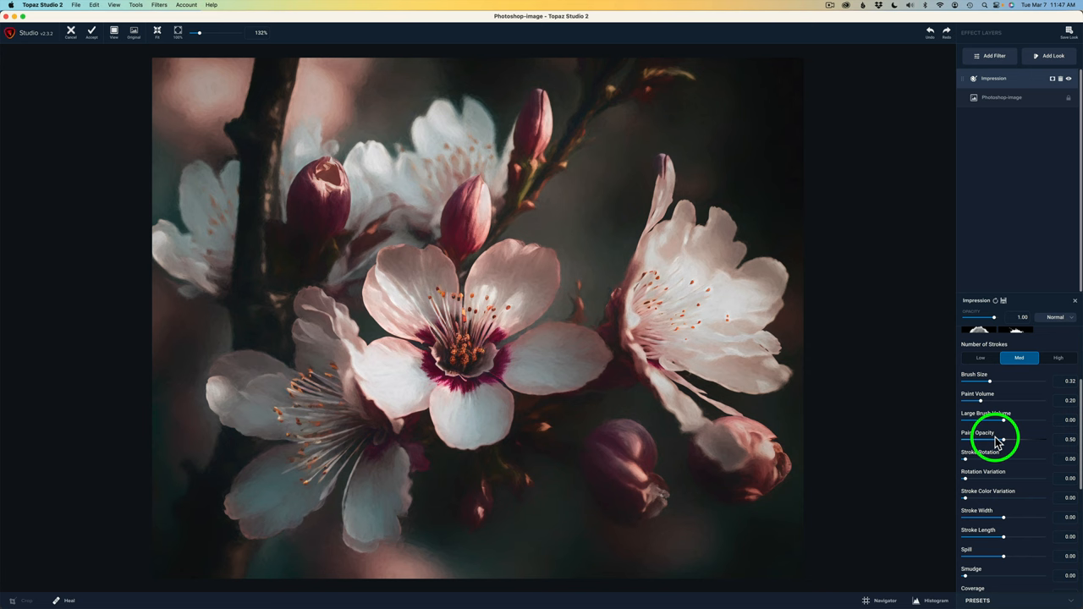
Raise Paint Opacity to 0.94, then bring it back down to 0.72.
left_click_drag(979, 439, 1032, 439)
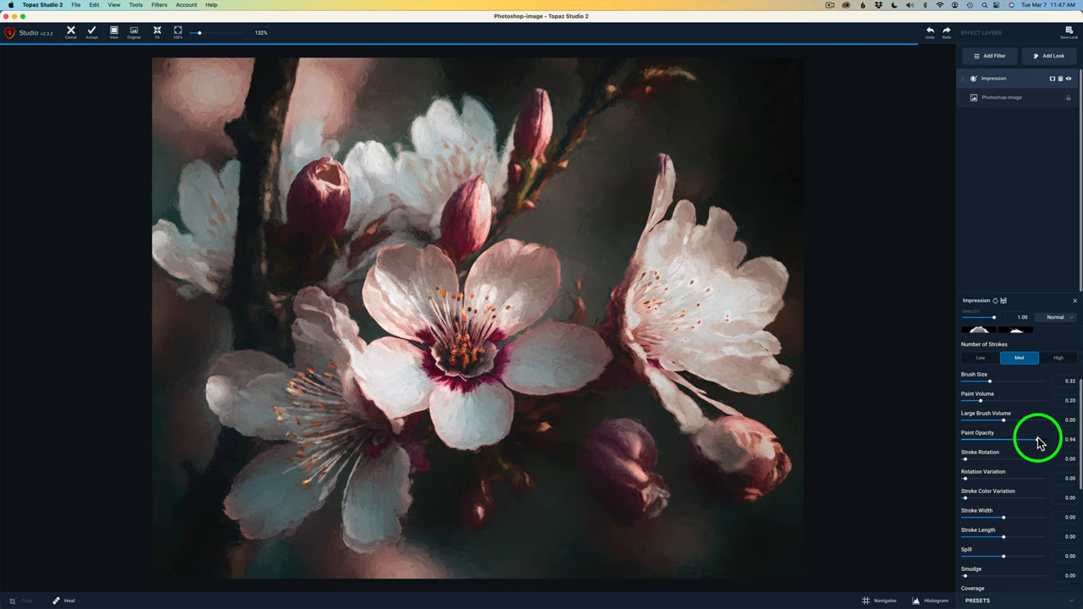
left_click_drag(1040, 439, 1015, 440)
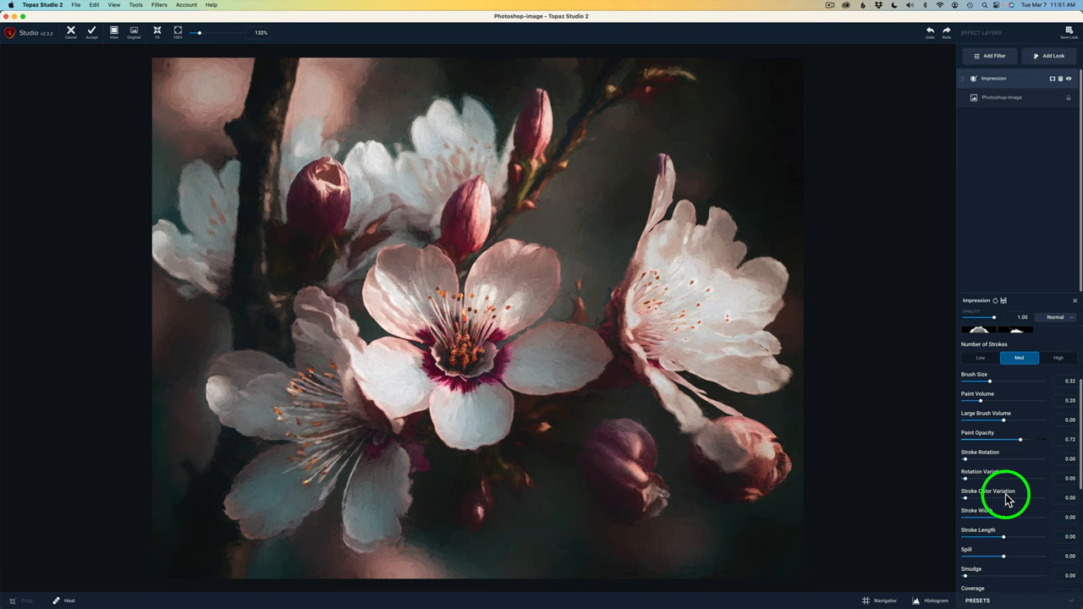
mouse_move(971, 518)
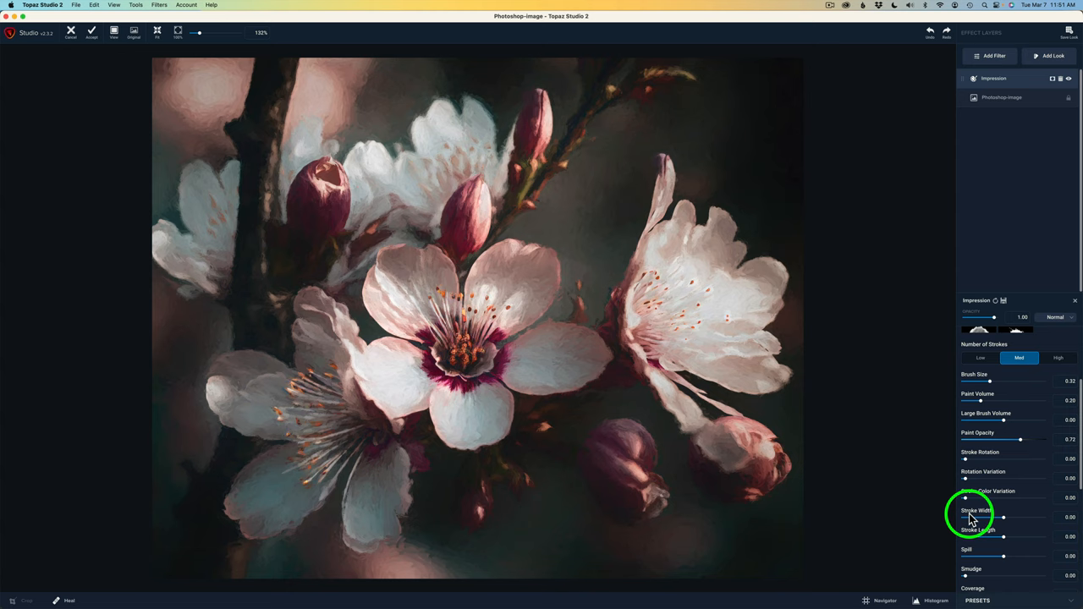
Set Stroke Width to 0.26 and Stroke Length to 0.58.
left_click_drag(964, 518, 1002, 519)
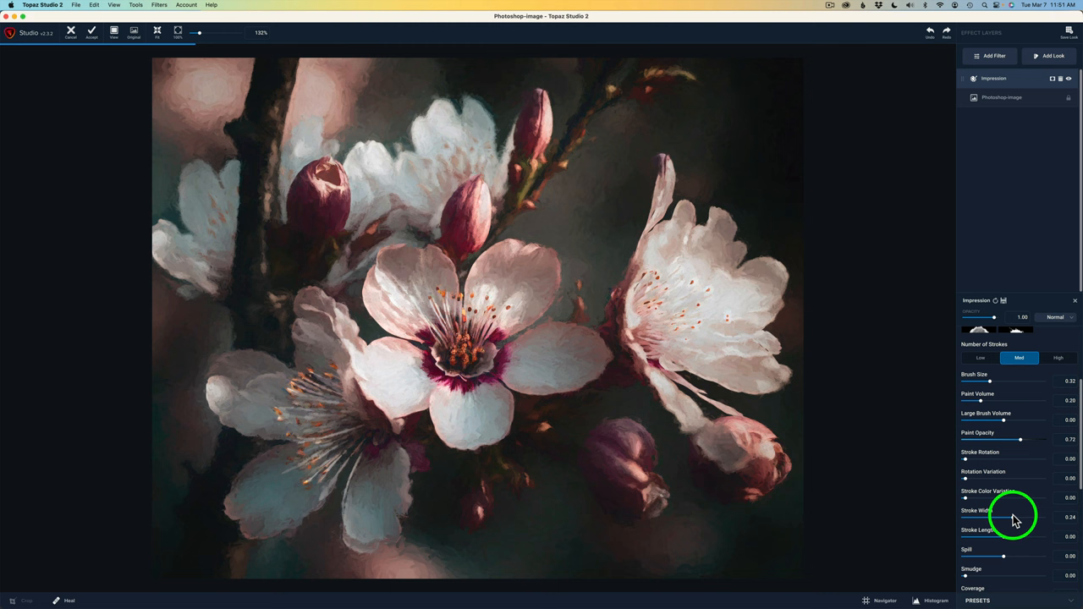
left_click_drag(981, 516, 972, 517)
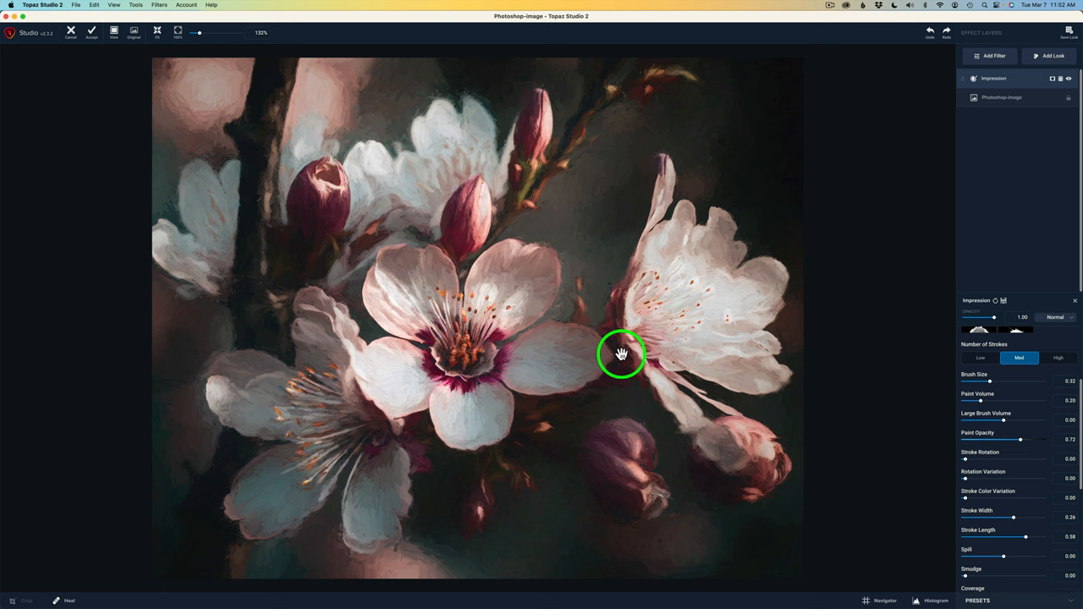
mouse_move(867, 424)
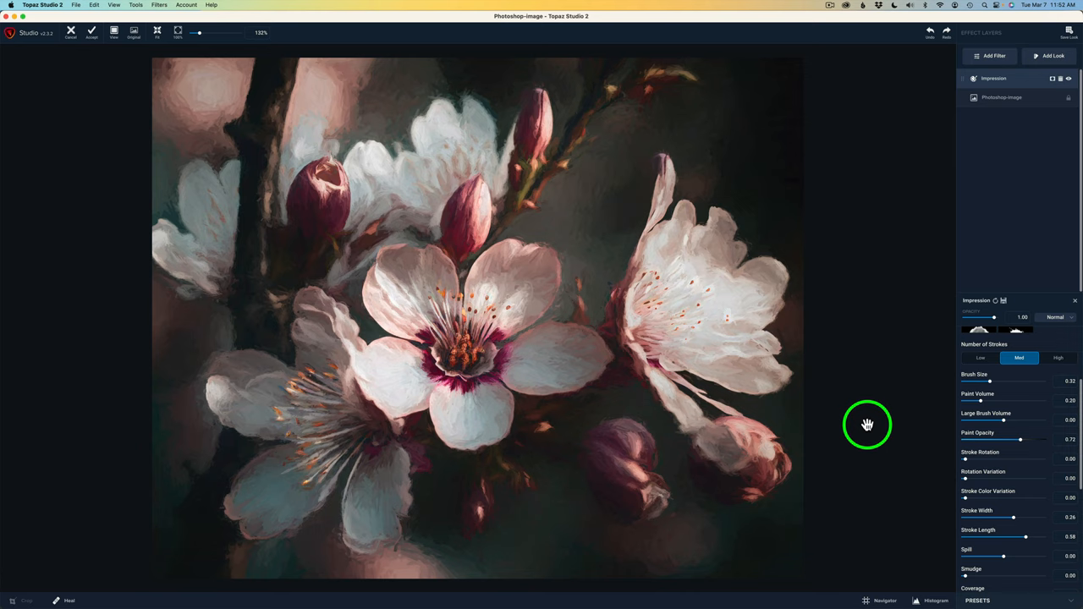
mouse_move(903, 414)
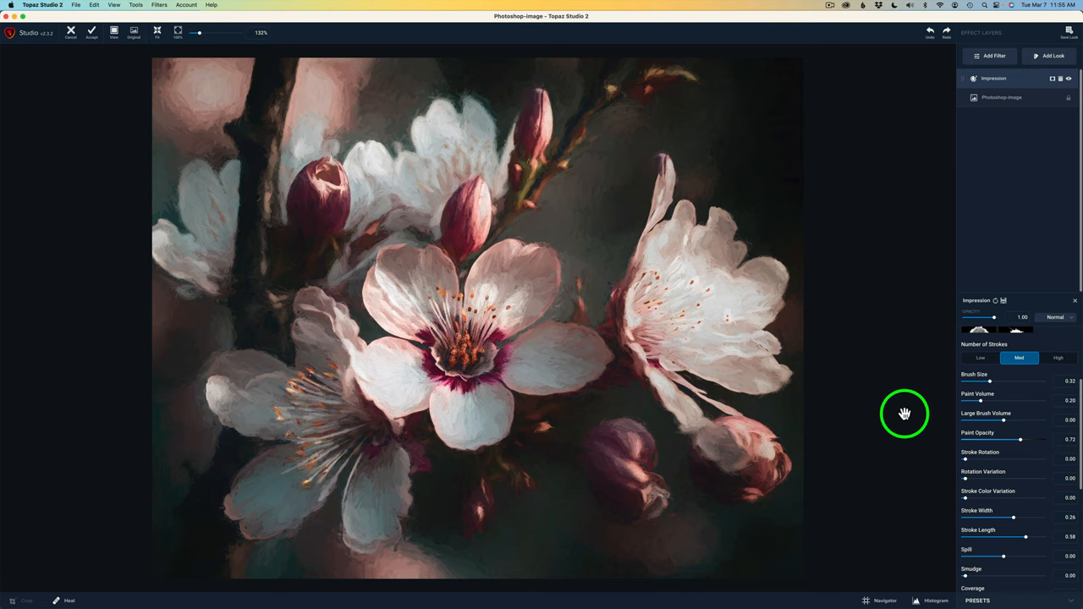
Scroll down the Impression panel to reach the Coverage controls.
scroll("down", 3)
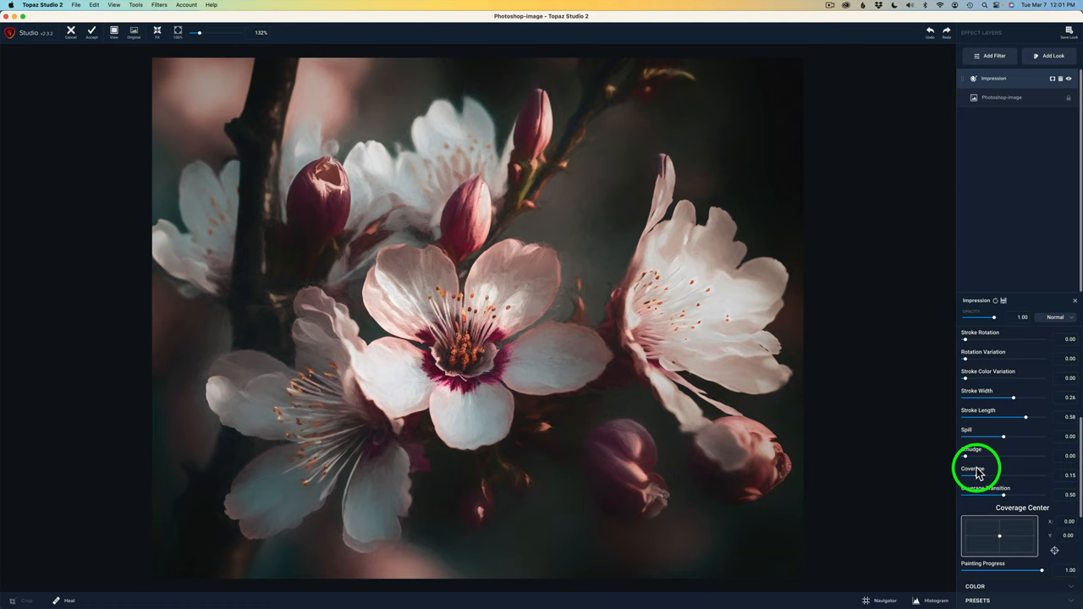
mouse_move(743, 288)
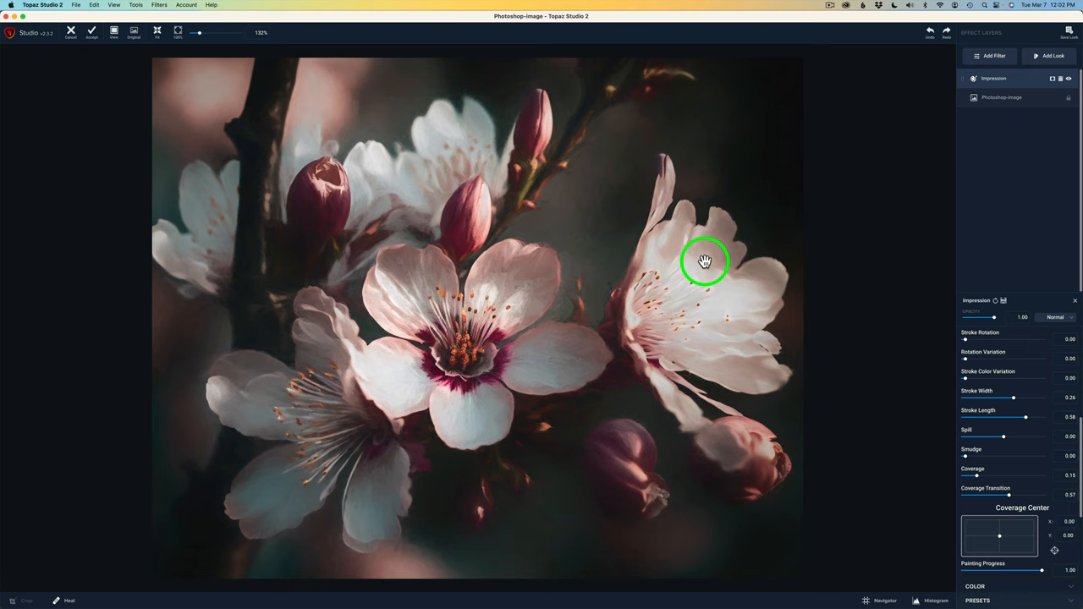
mouse_move(962, 448)
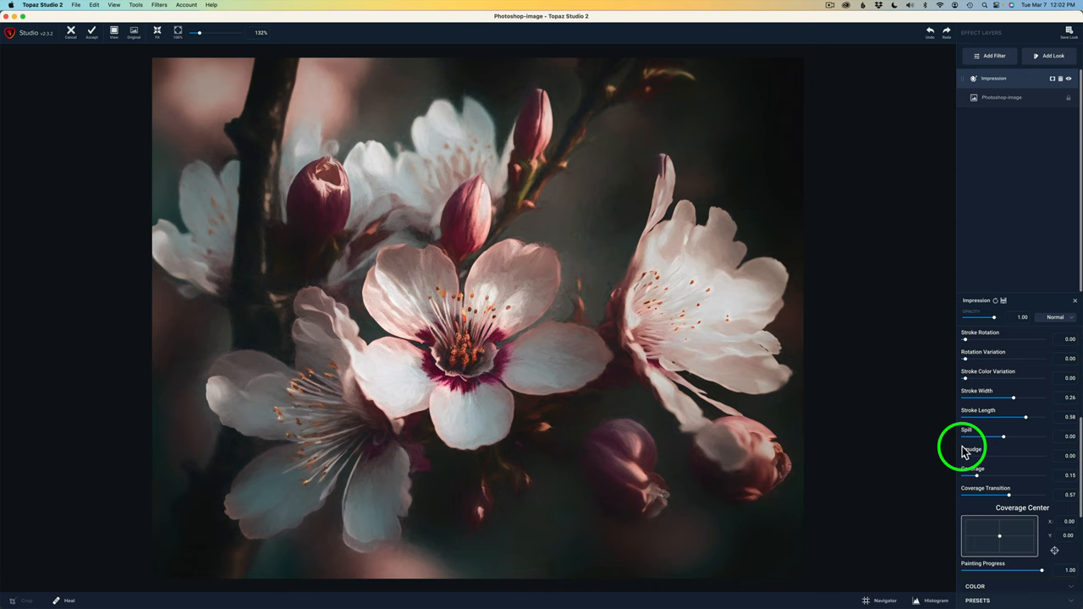
Raise the Impression Painting Progress slider from 0 up to 0.74.
scroll("down", 3)
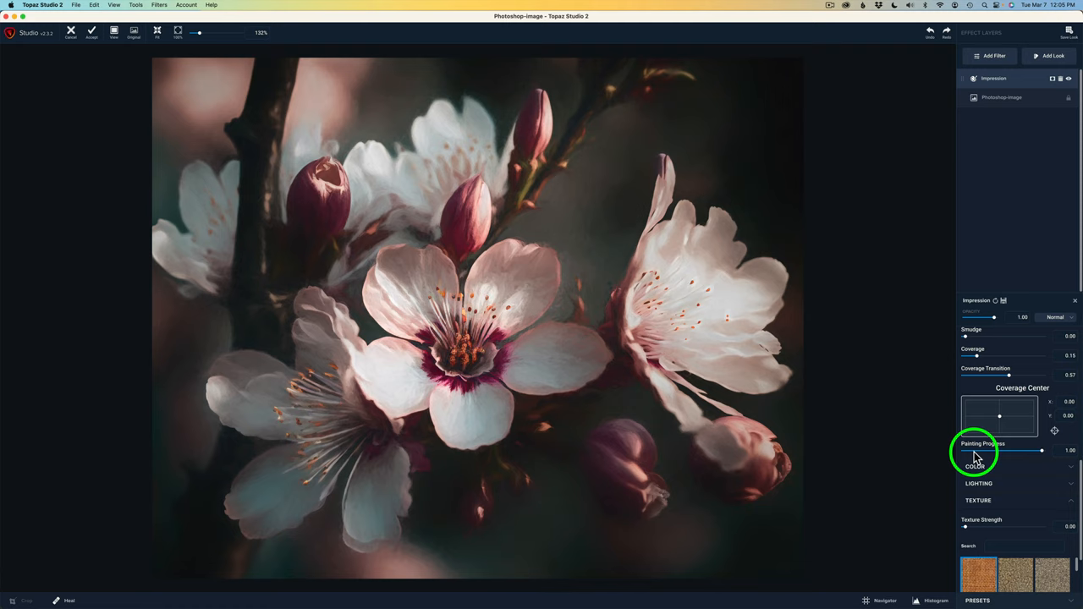
mouse_move(1042, 455)
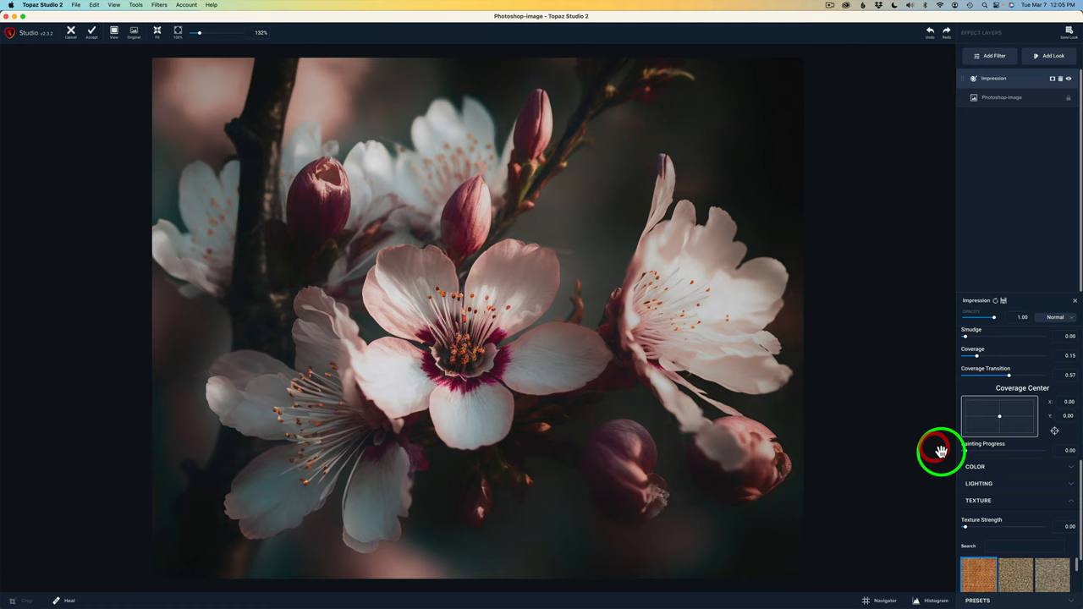
mouse_move(504, 306)
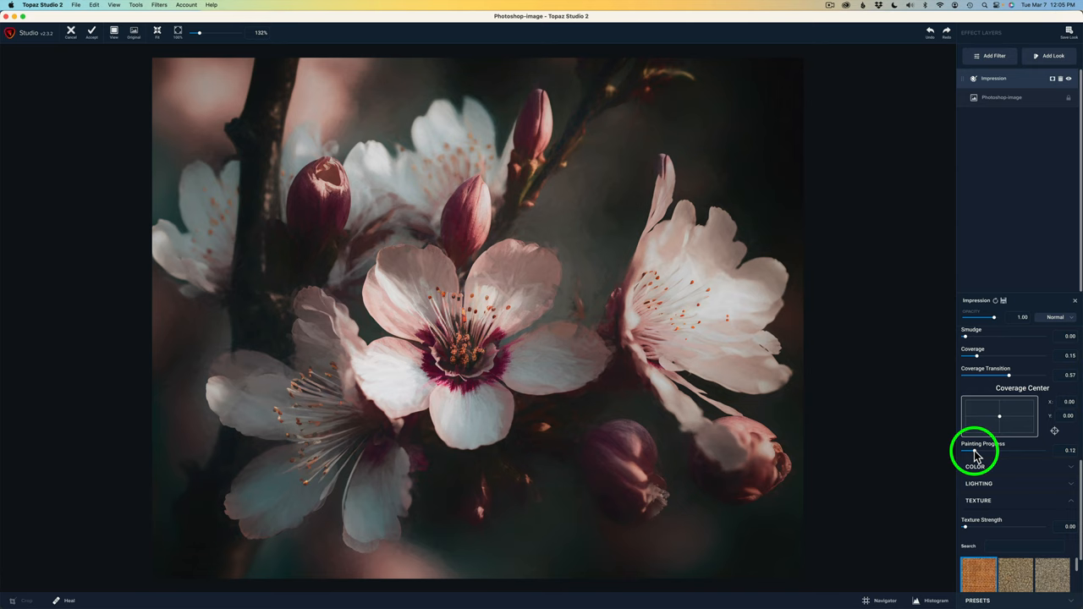
left_click_drag(964, 450, 997, 450)
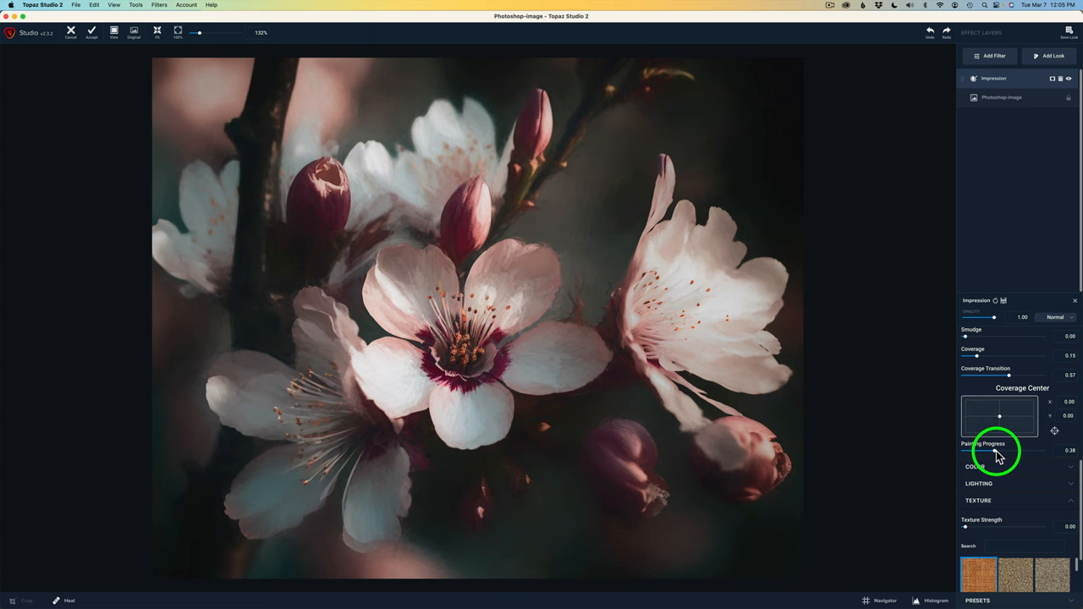
left_click_drag(977, 451, 1021, 451)
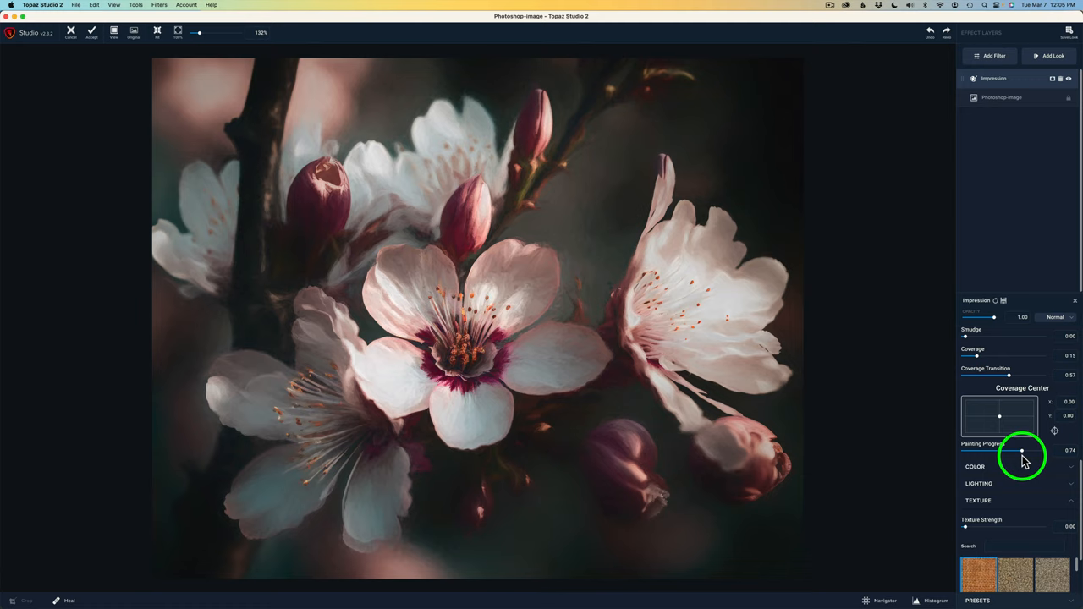
left_click(134, 32)
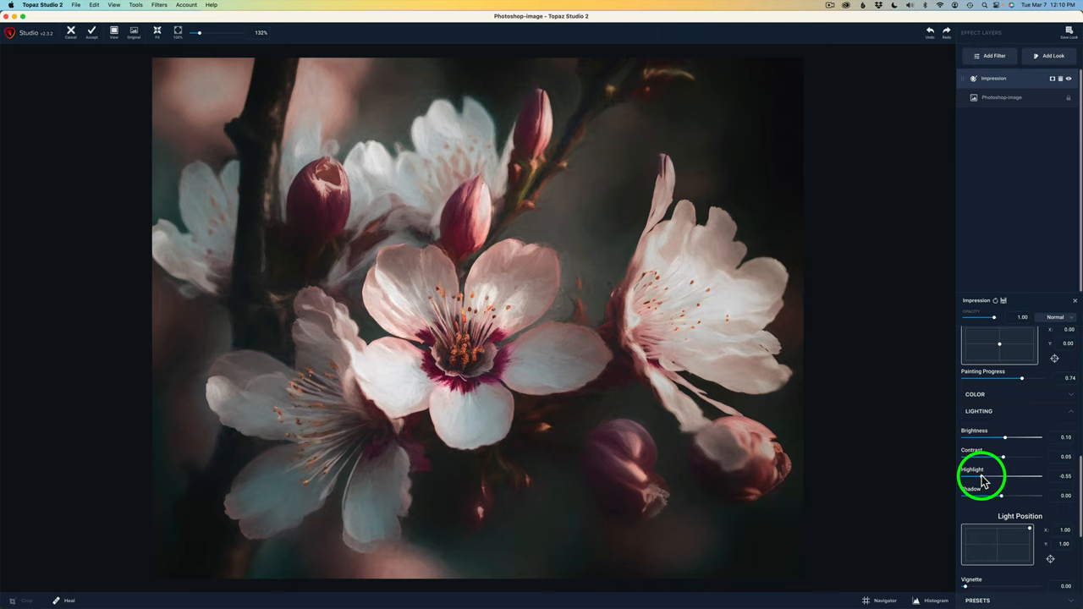
Lower the Impression Lighting Highlight slider slightly further toward -0.57.
left_click_drag(1003, 475, 979, 475)
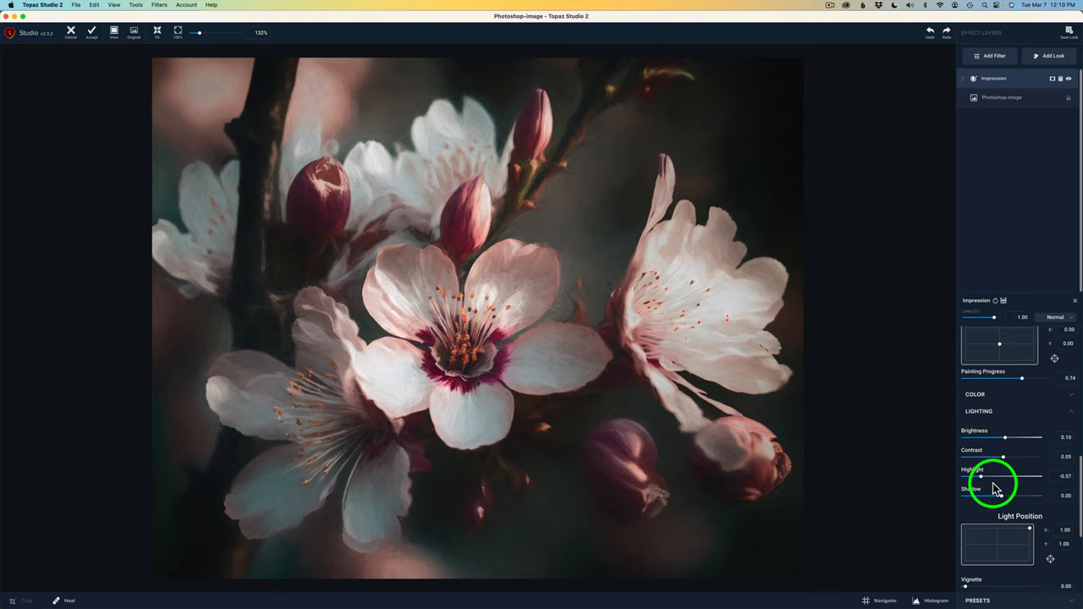
mouse_move(1003, 499)
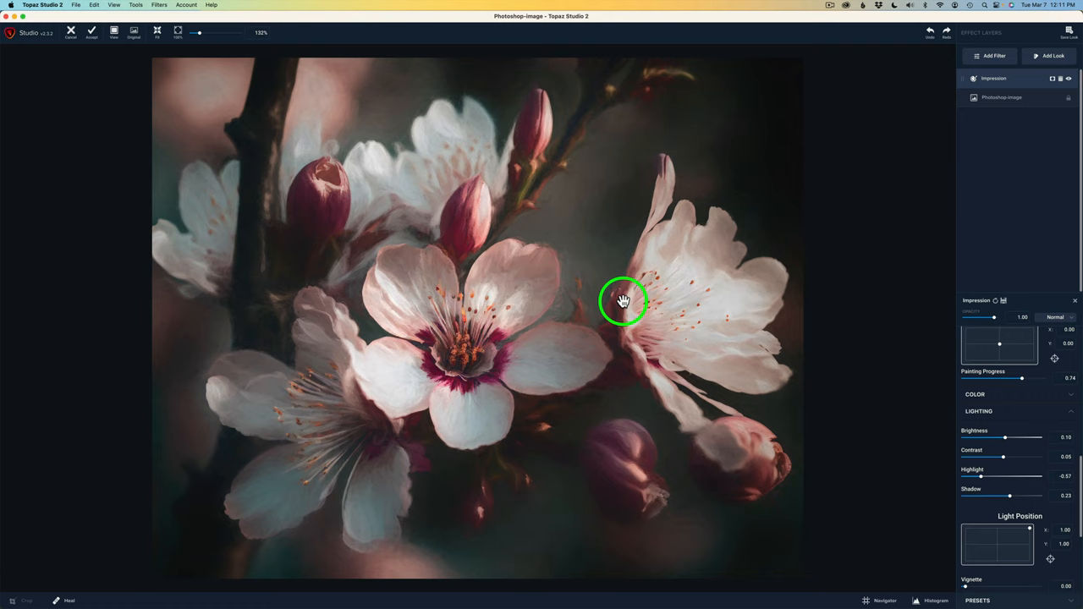
Add Precision Detail from the Essential filter list above Impression.
left_click(988, 56)
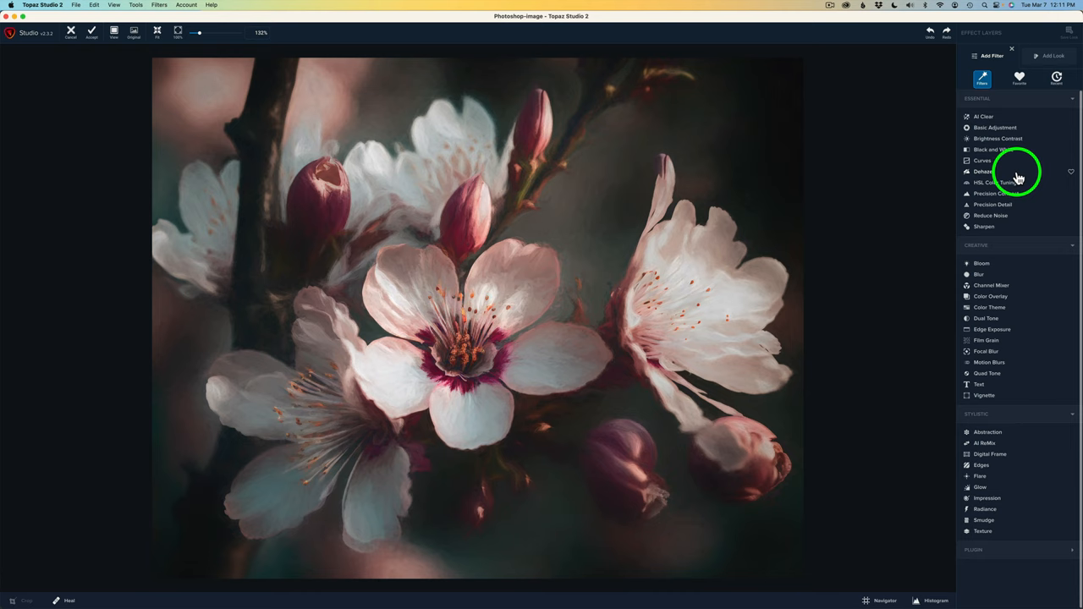
left_click(992, 203)
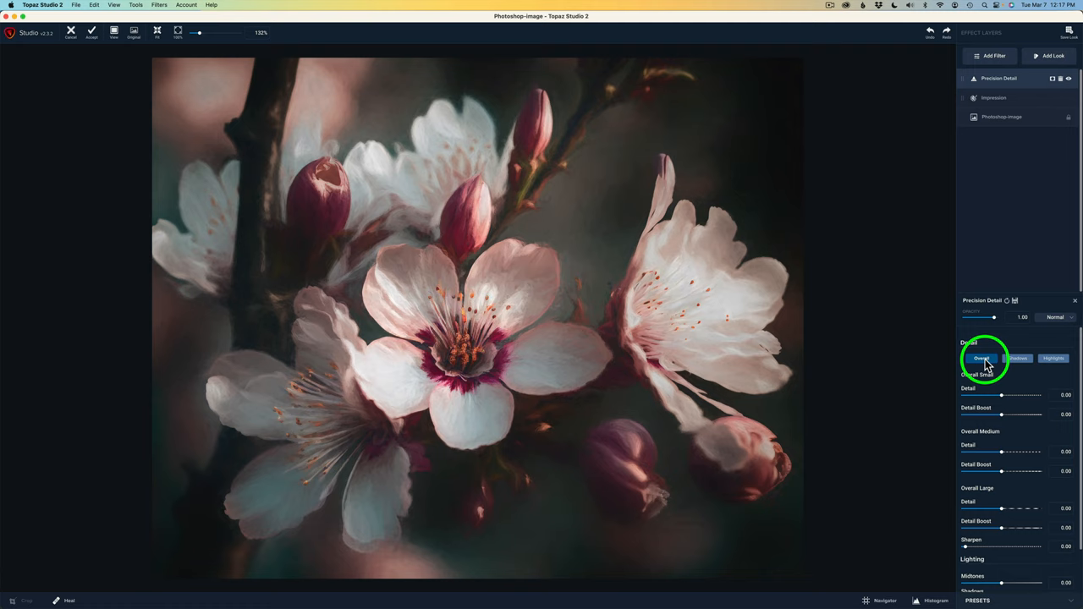
mouse_move(994, 378)
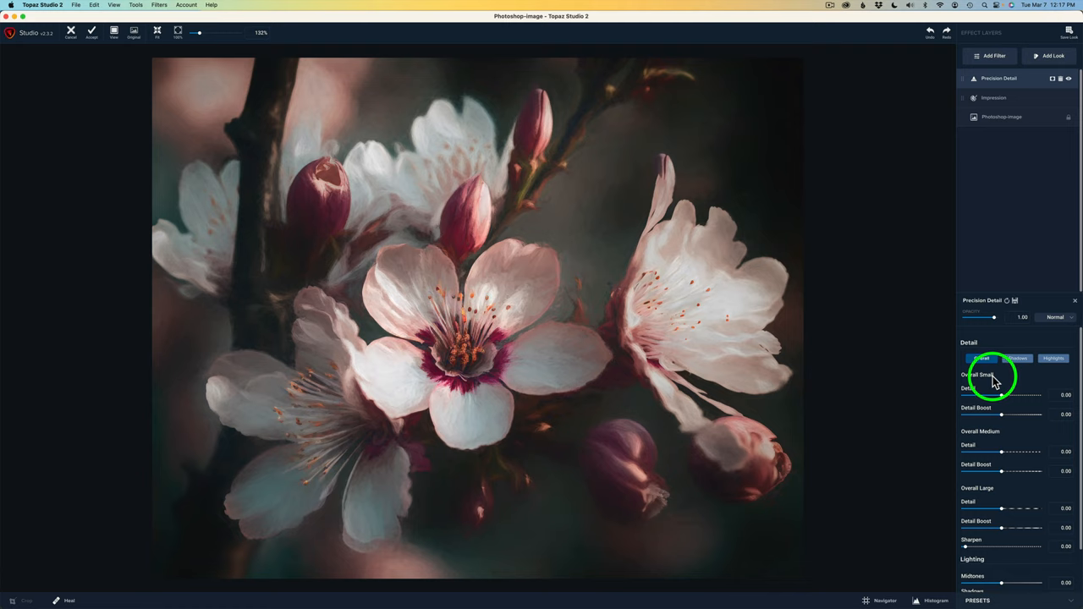
mouse_move(989, 498)
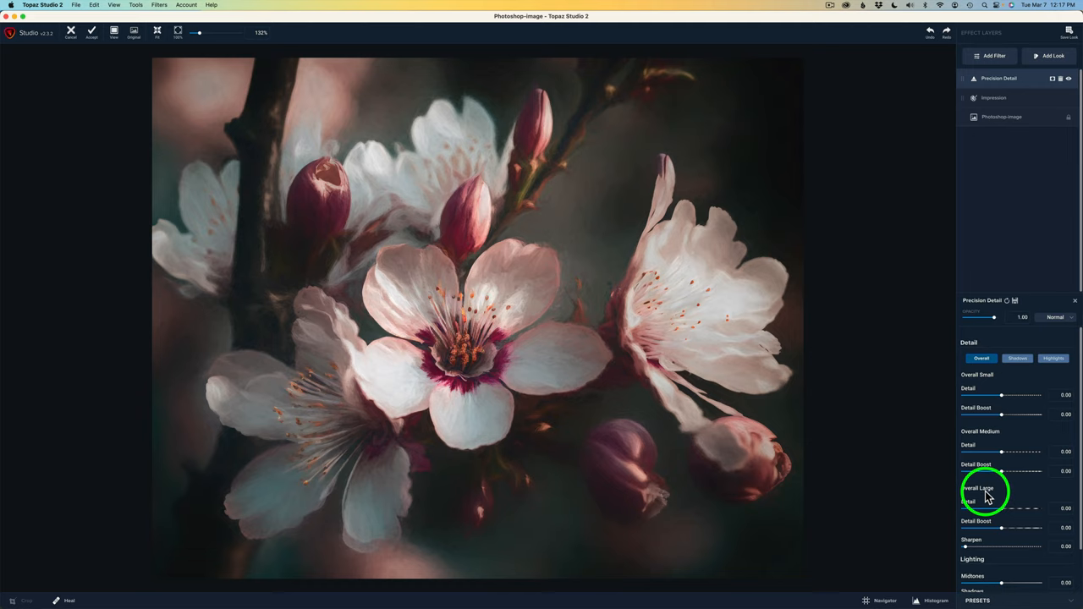
mouse_move(1003, 400)
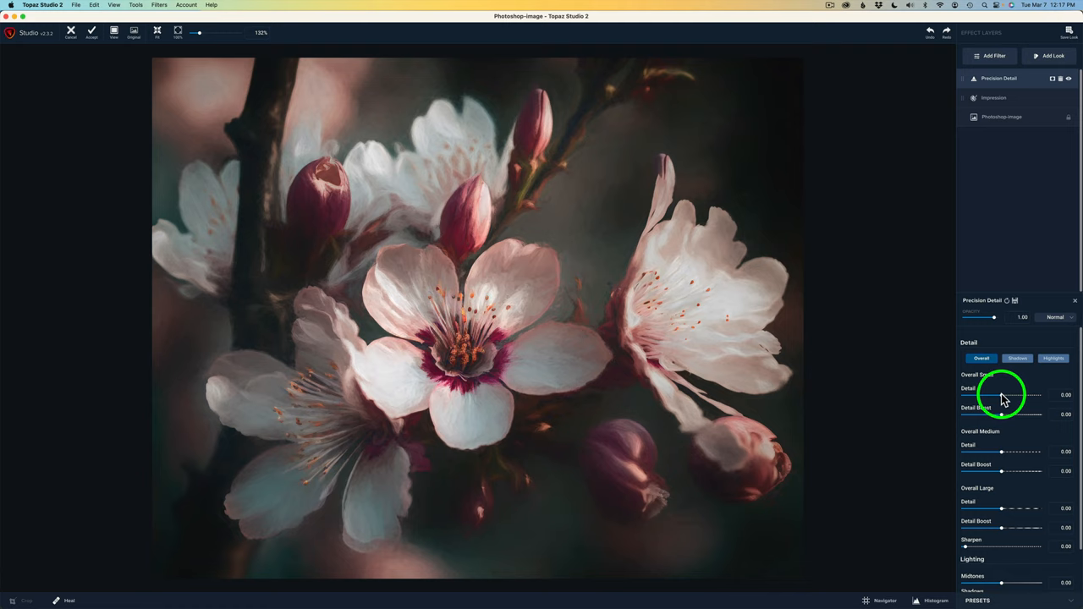
Set Precision Detail Small Detail 0.23, Medium Detail 0.31 and Large Detail -0.23.
left_click_drag(1003, 395, 1047, 396)
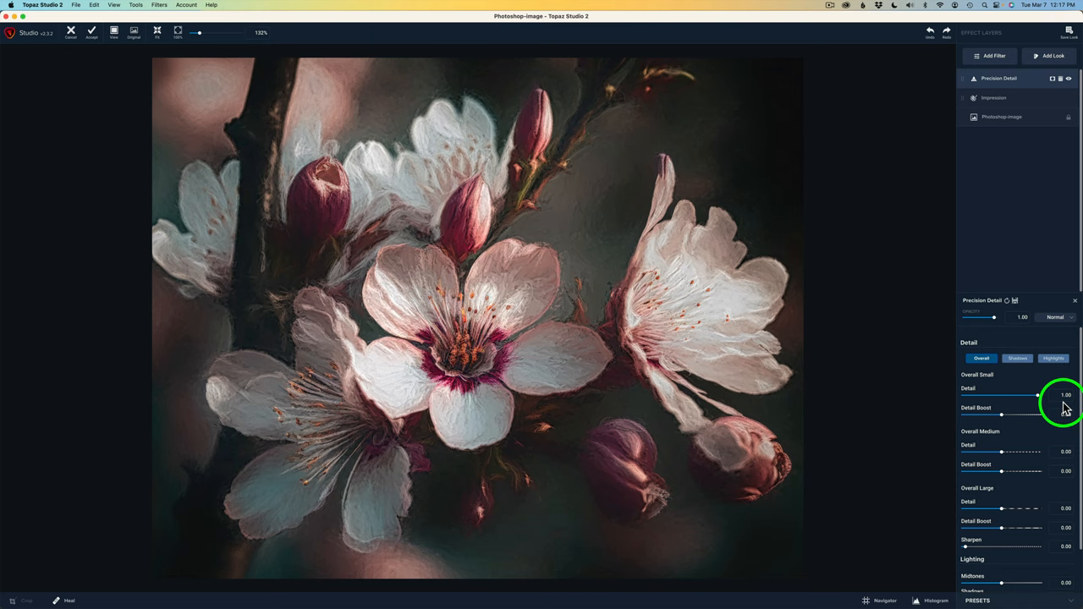
left_click_drag(1036, 395, 1007, 395)
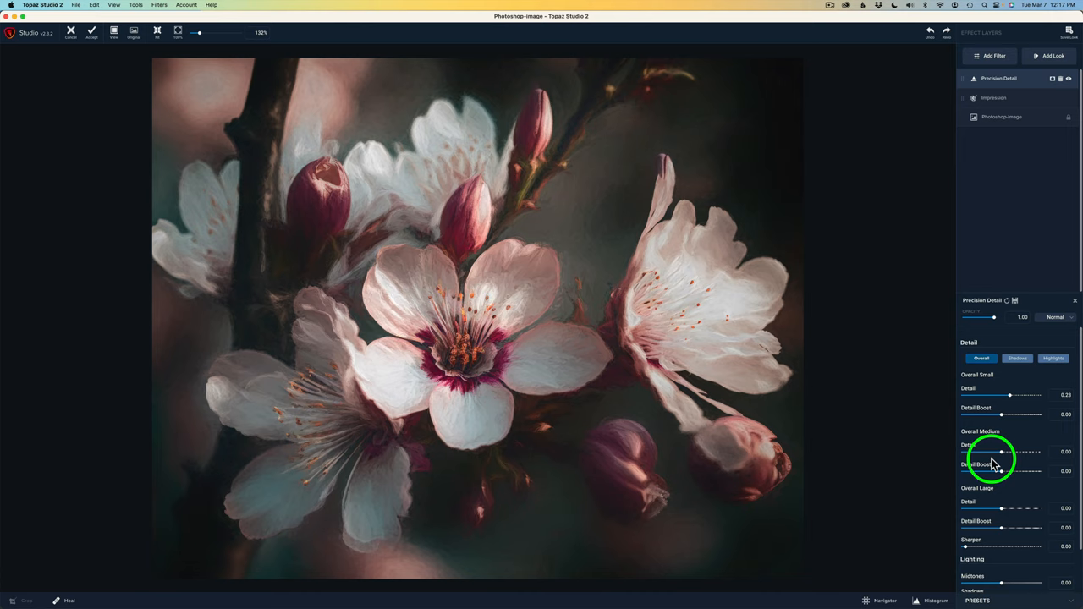
left_click_drag(1001, 452, 1038, 452)
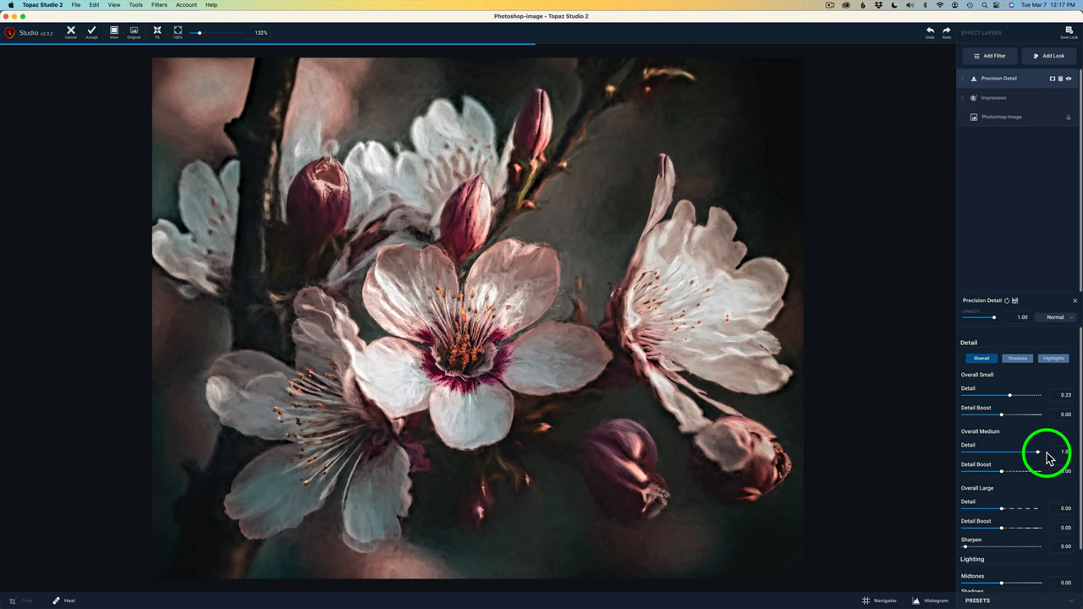
left_click_drag(1037, 451, 1015, 451)
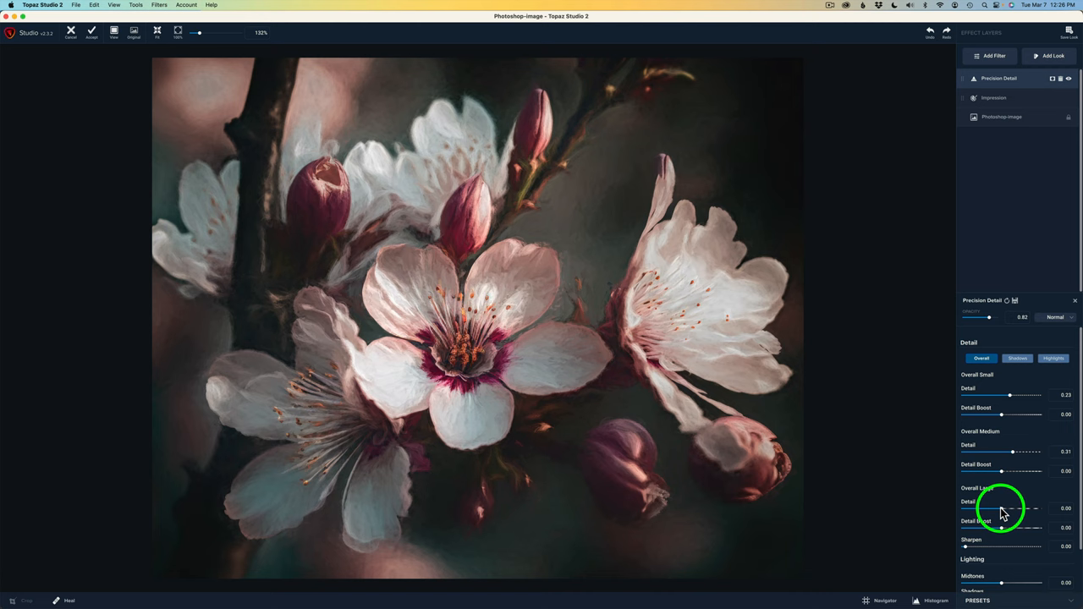
left_click_drag(1003, 508, 1000, 509)
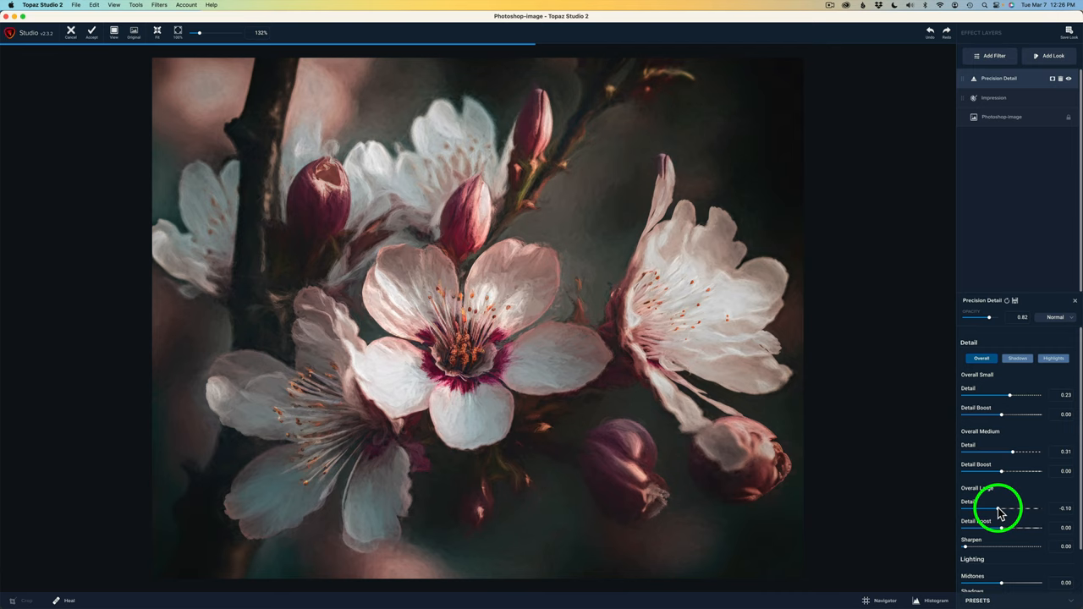
left_click_drag(1003, 508, 997, 508)
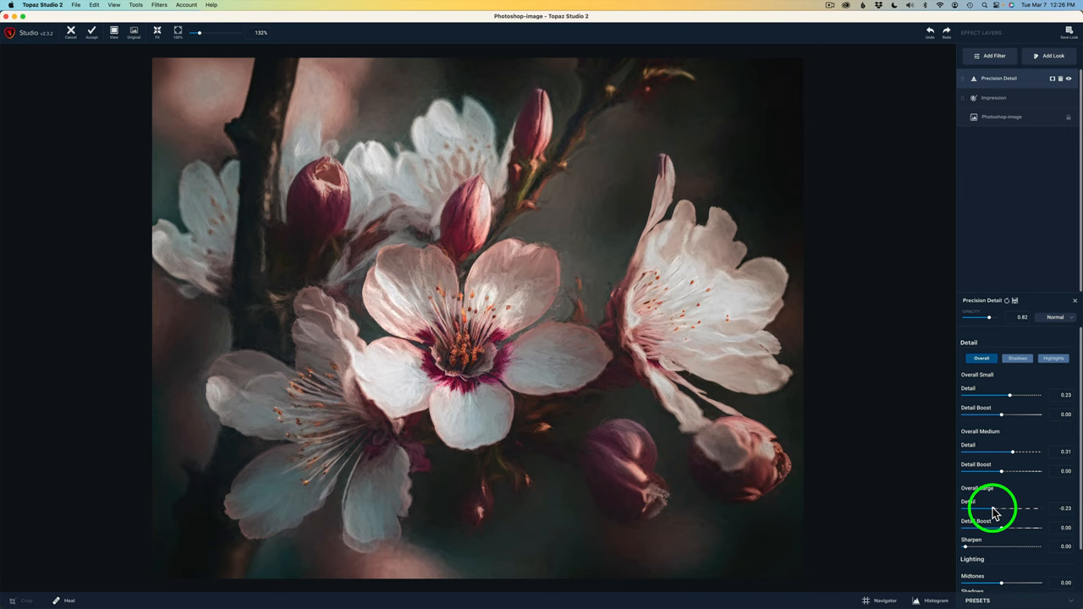
mouse_move(983, 455)
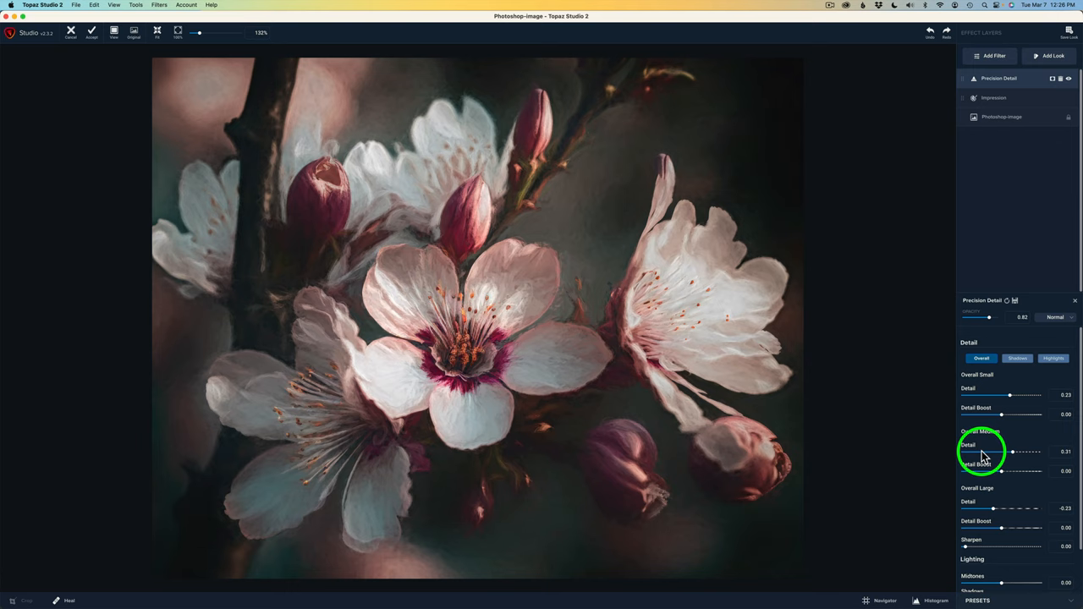
mouse_move(1015, 417)
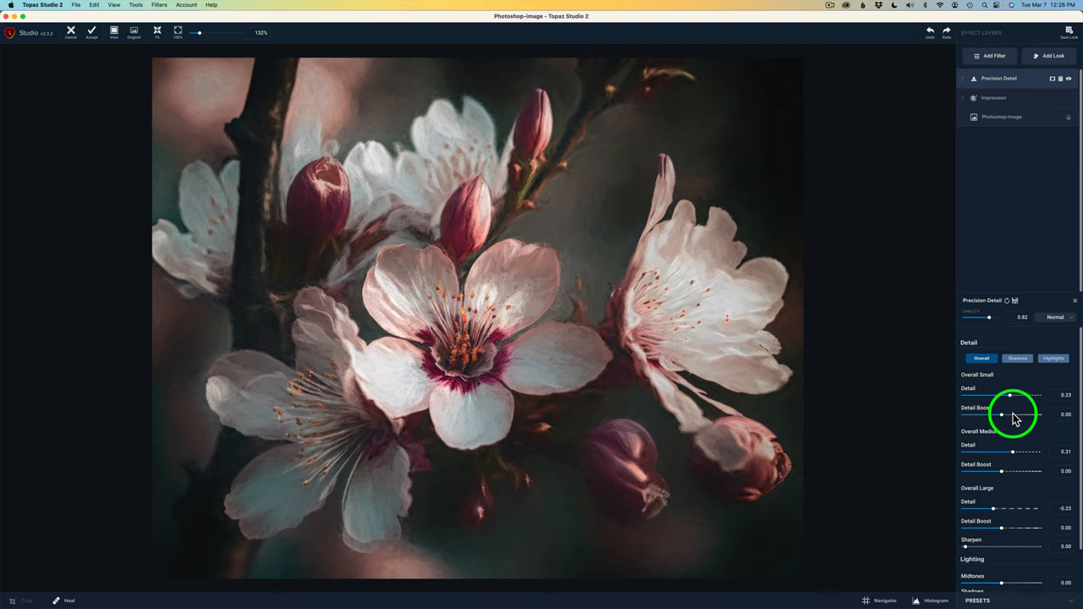
mouse_move(664, 330)
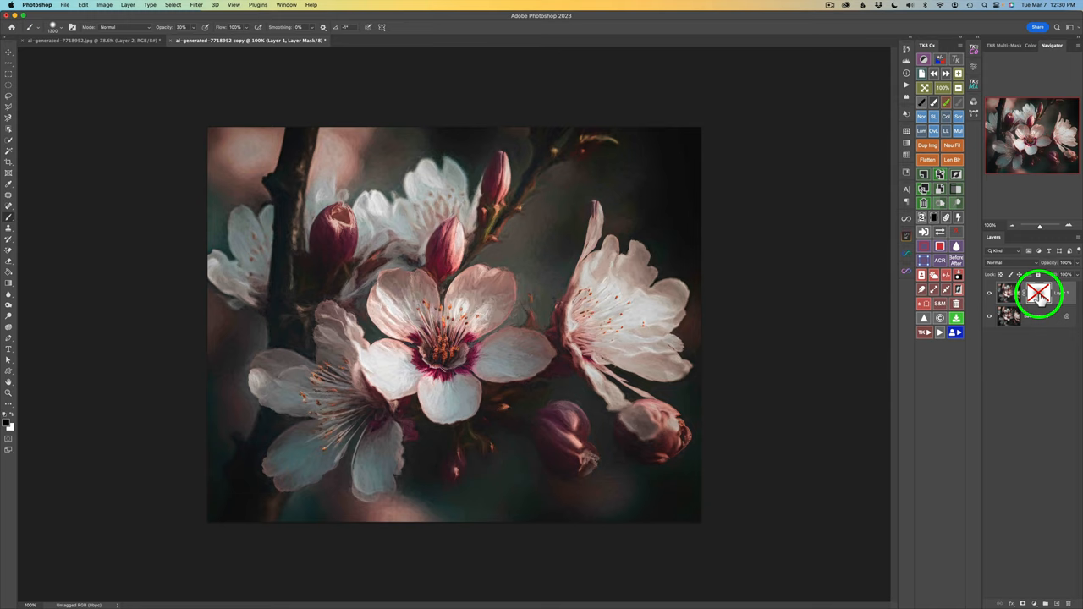
Re-enable the layer mask on the painterly Layer 1.
left_click(1038, 294)
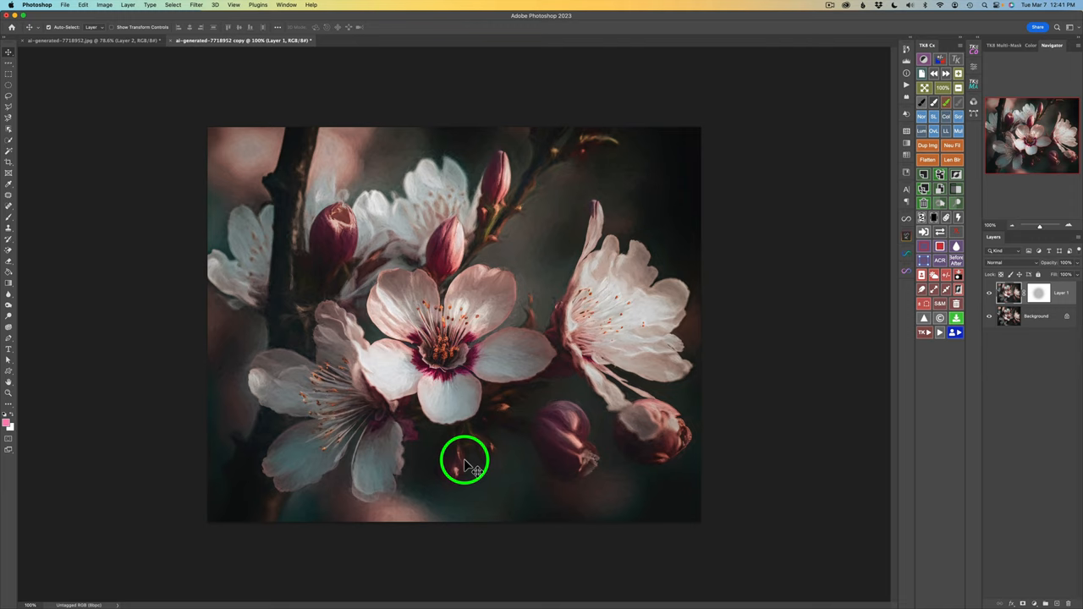
mouse_move(669, 393)
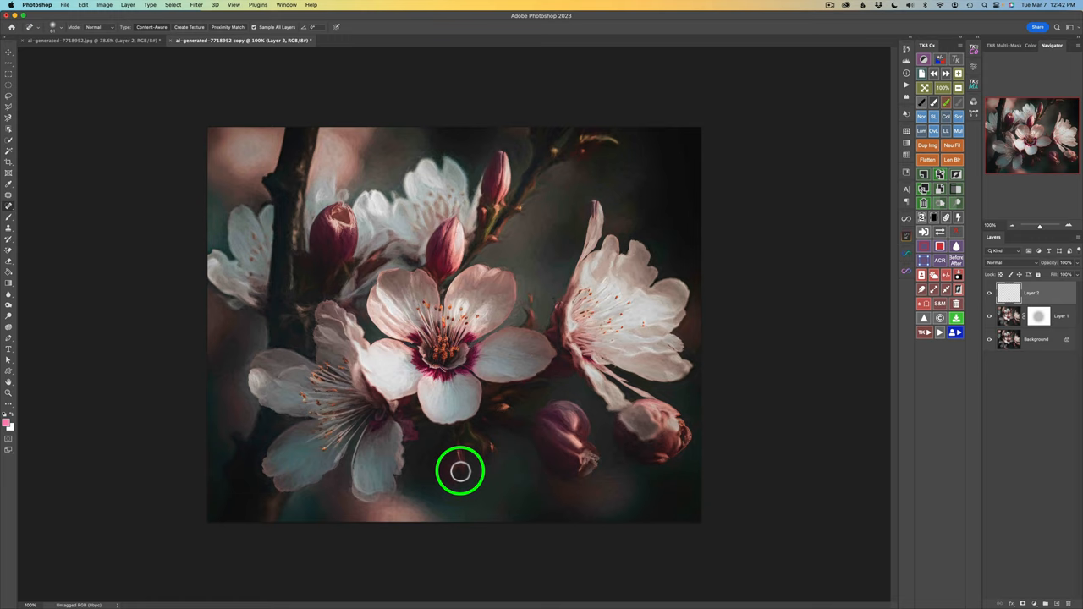
mouse_move(508, 407)
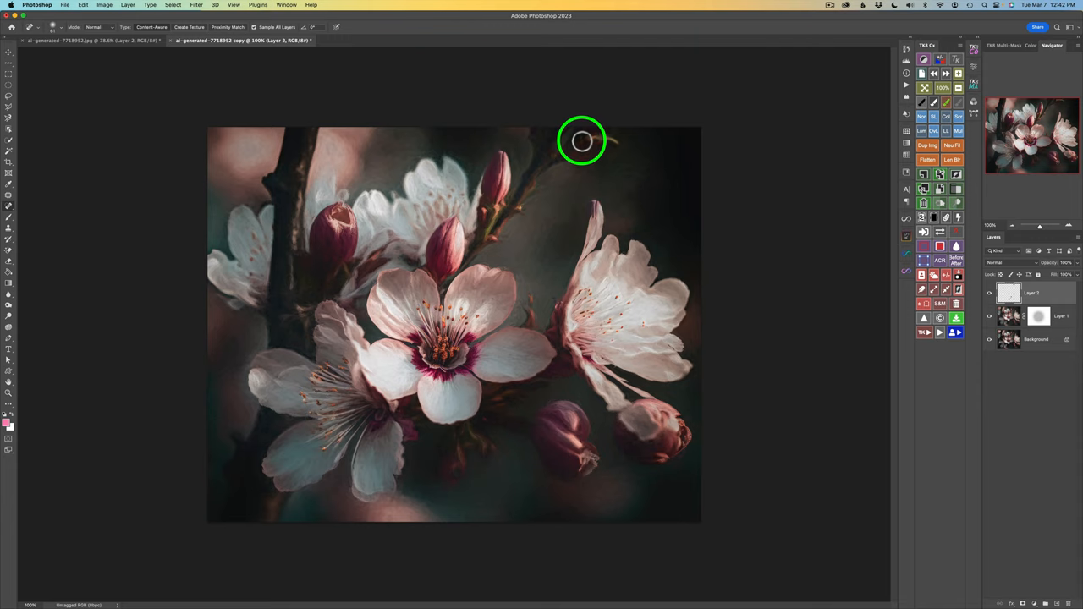
mouse_move(599, 132)
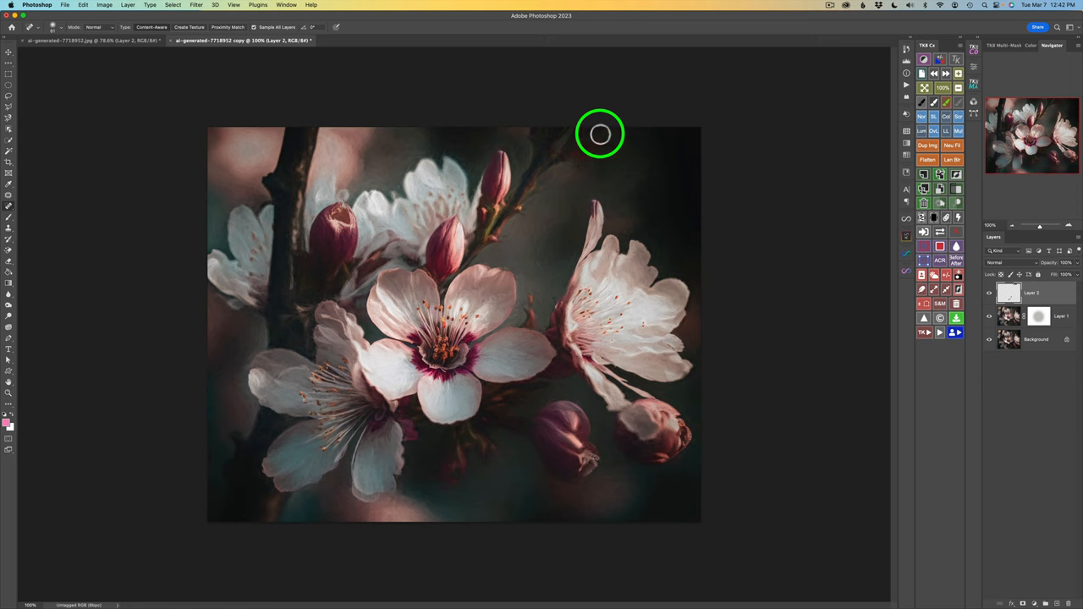
mouse_move(805, 426)
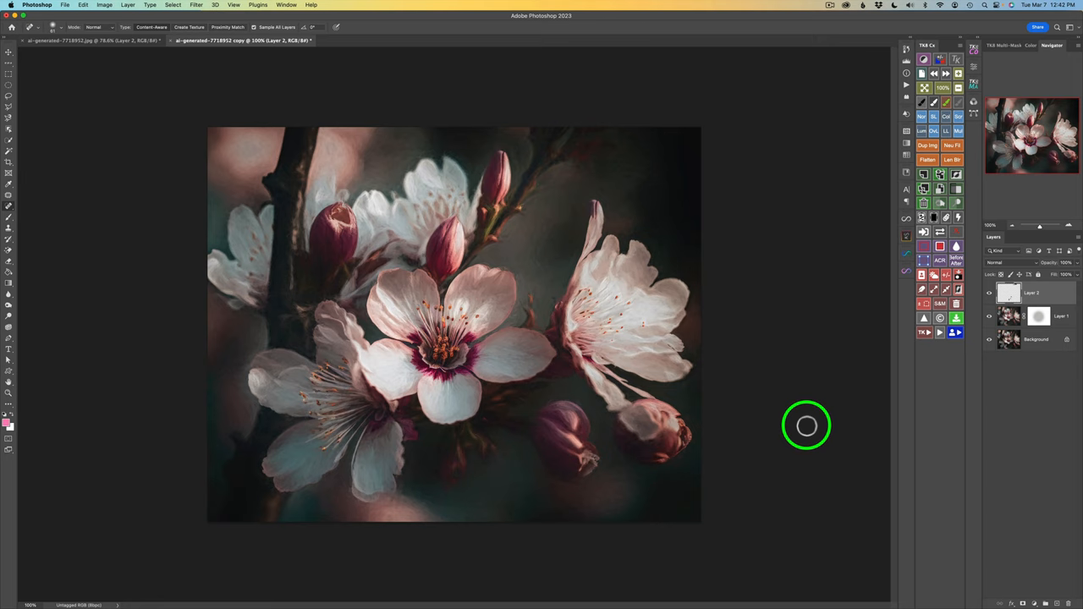
Solo the Background layer so only the original photo is visible.
left_click(989, 343)
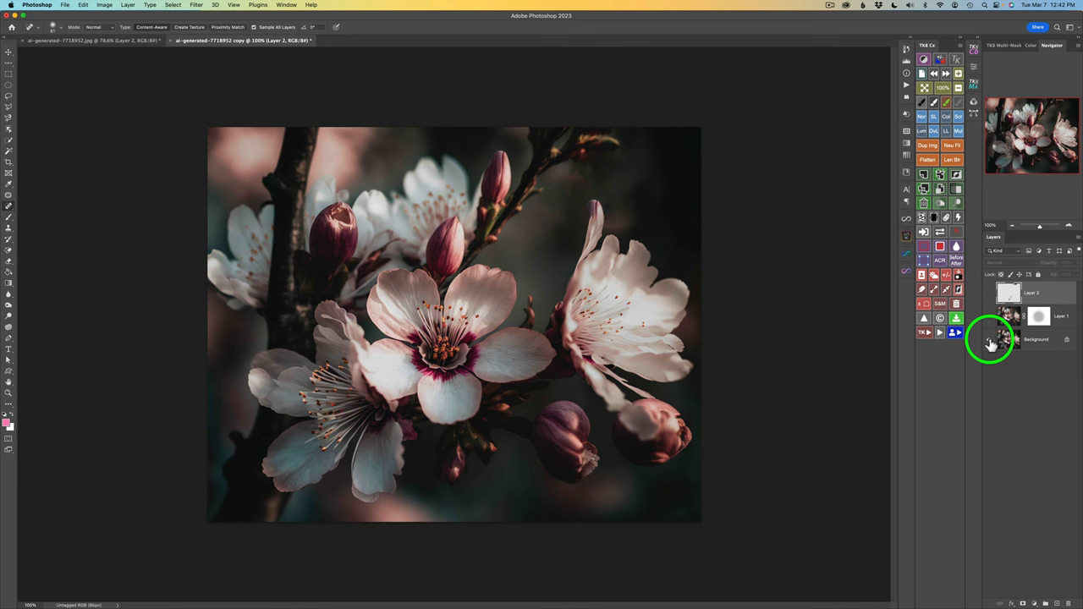